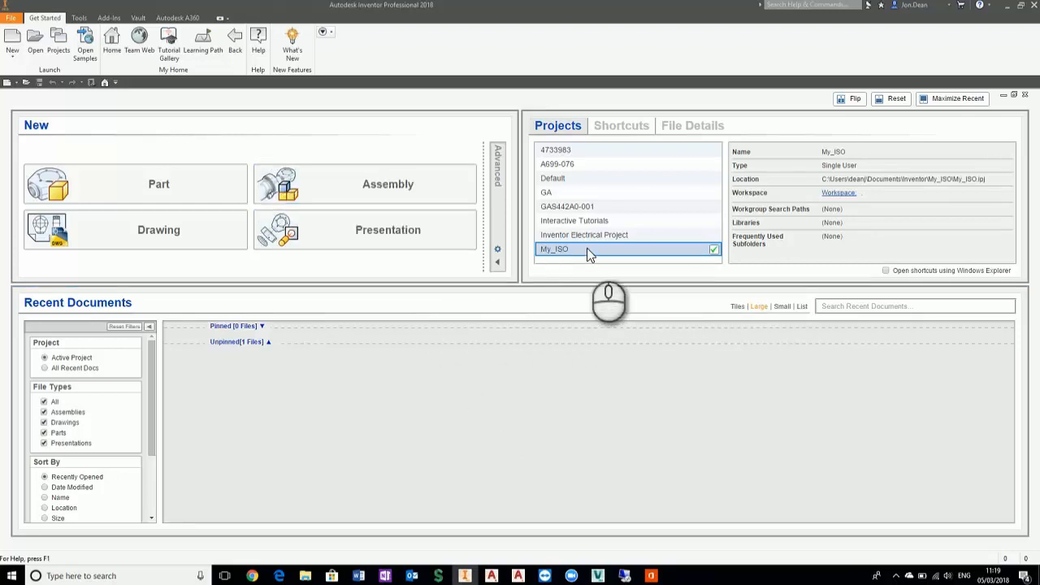
mouse_move(333, 198)
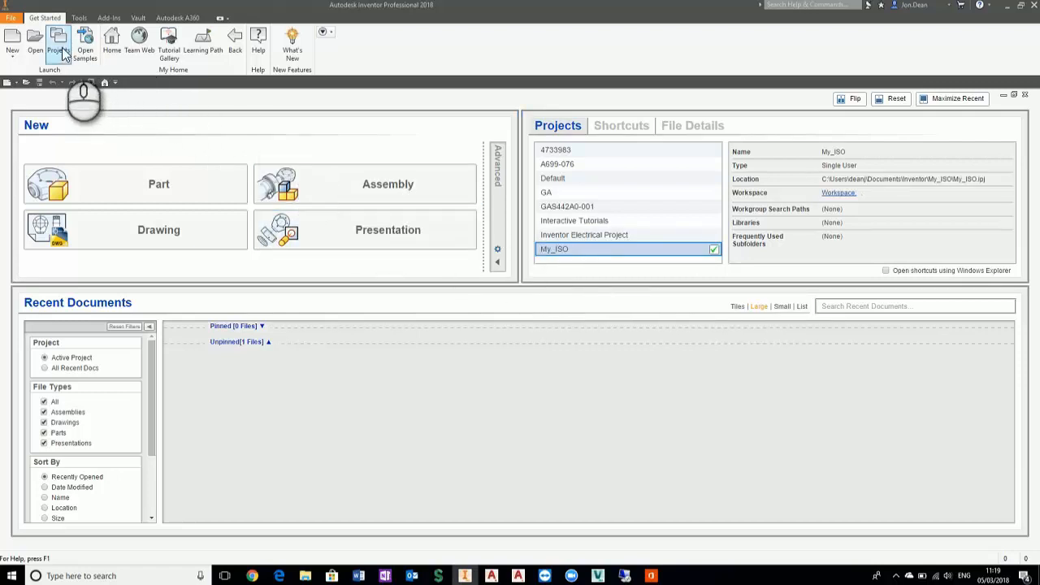
- Open the Projects dialog to reach the My_ISO project settings
click(58, 40)
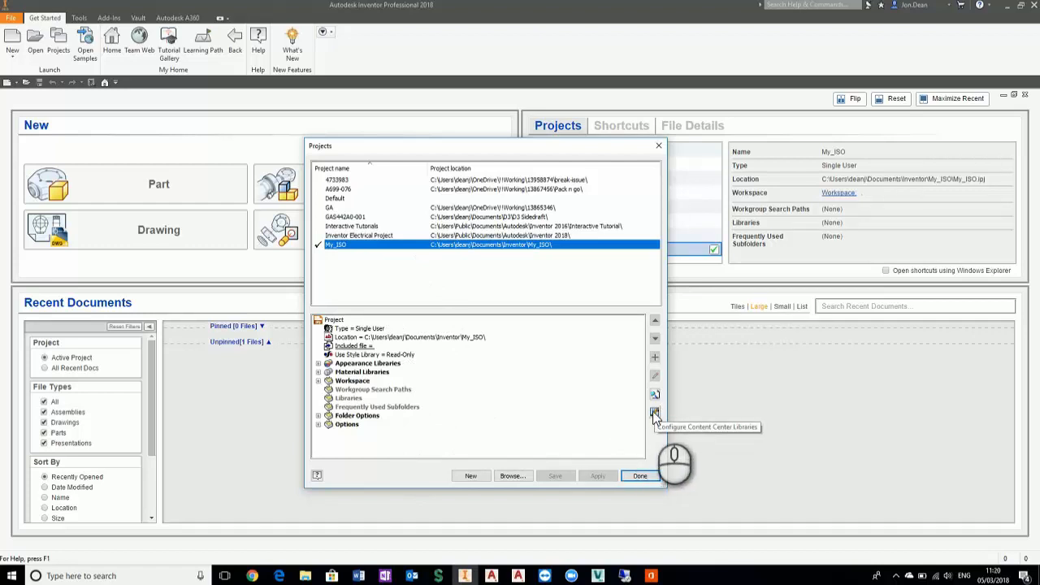
- Bring up the Content Center library configuration for the My_ISO project
click(655, 413)
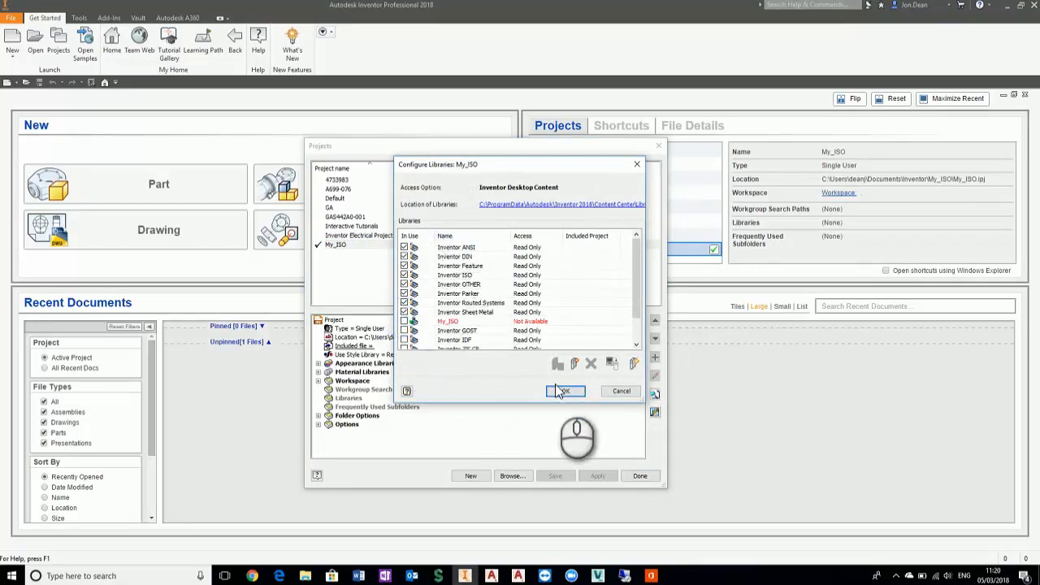
click(565, 390)
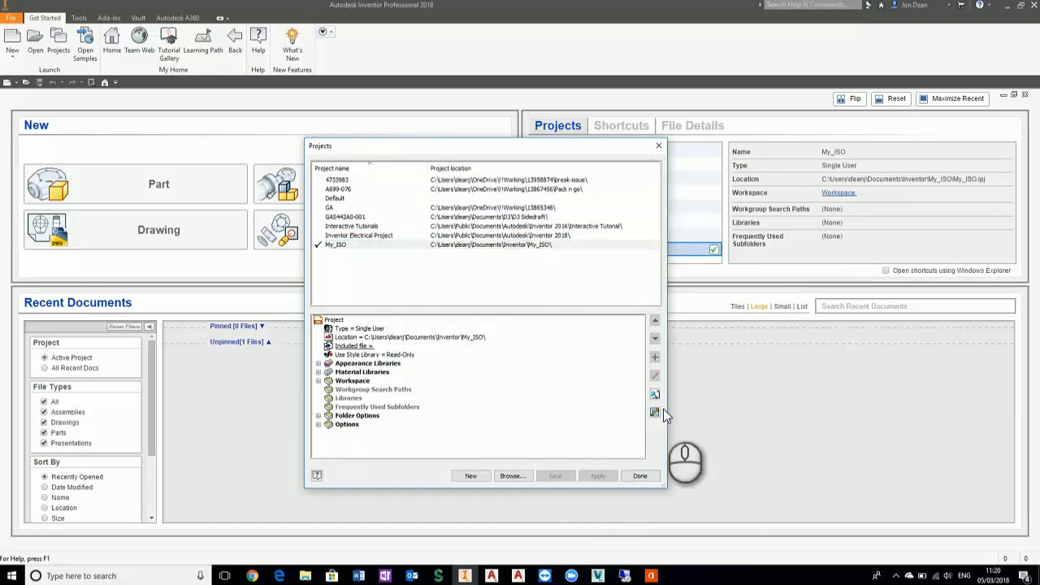
click(655, 413)
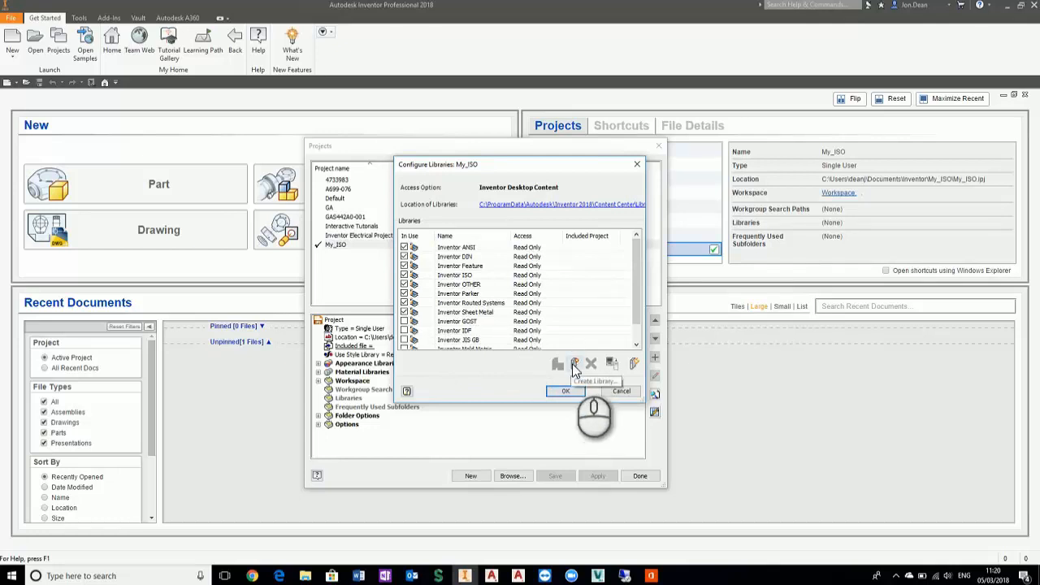
- Create a new read-write library named My_Custom and add it to the project's library list
click(575, 363)
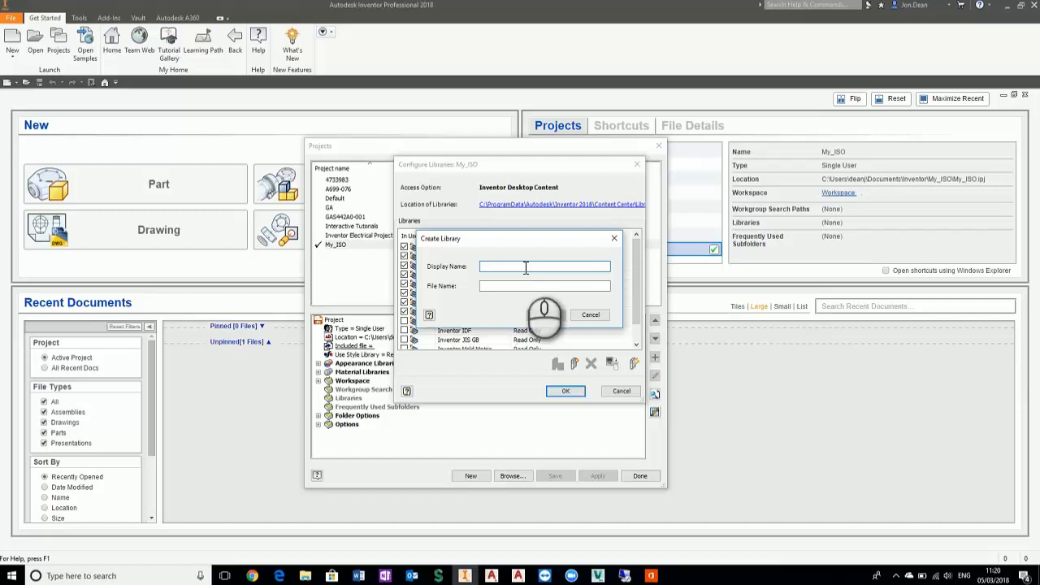
text(My_Custom)
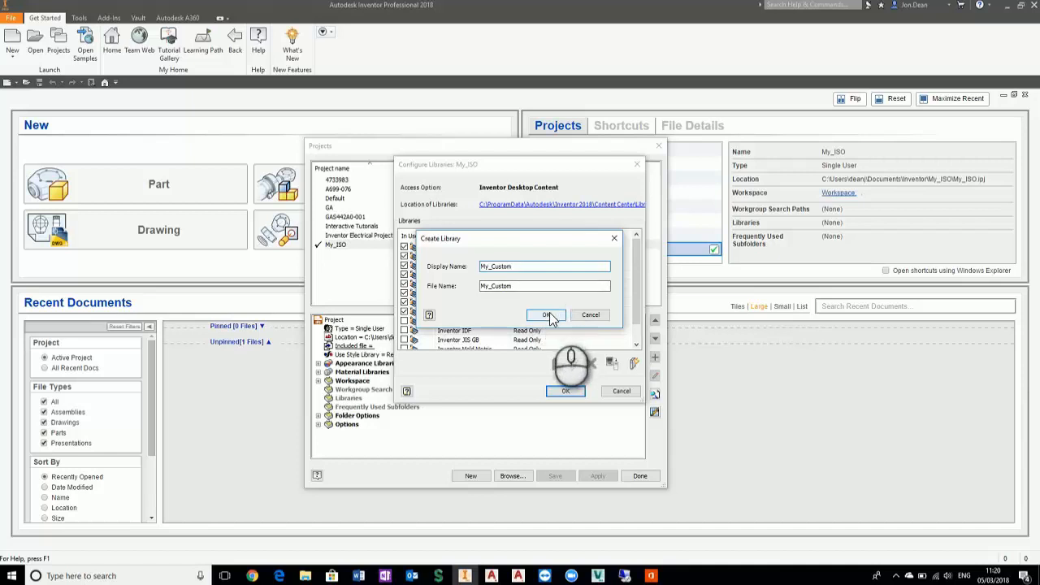
click(546, 316)
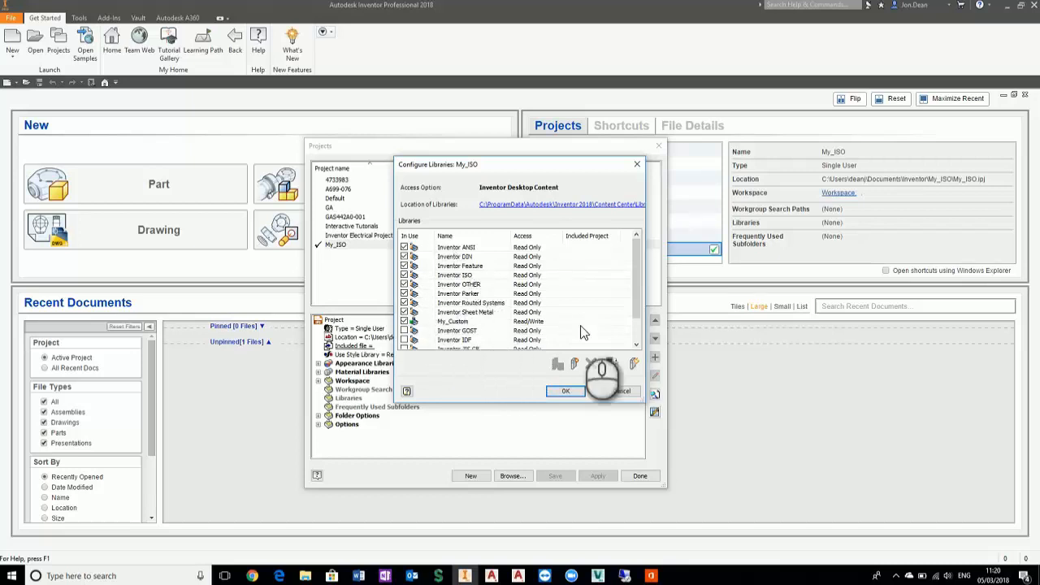
click(565, 390)
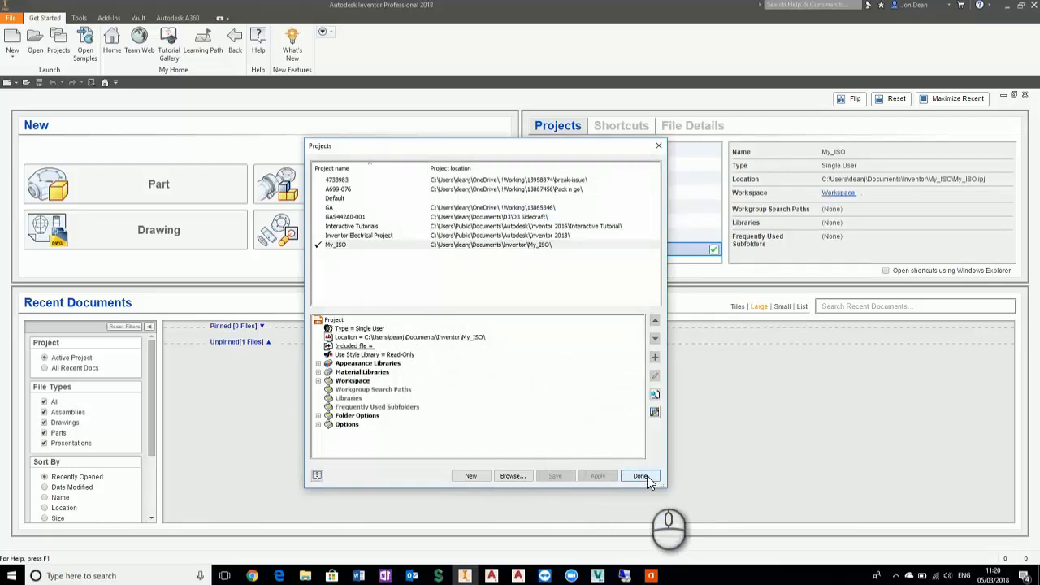
- Close the Projects dialog and start a new blank assembly, Assembly1
click(640, 475)
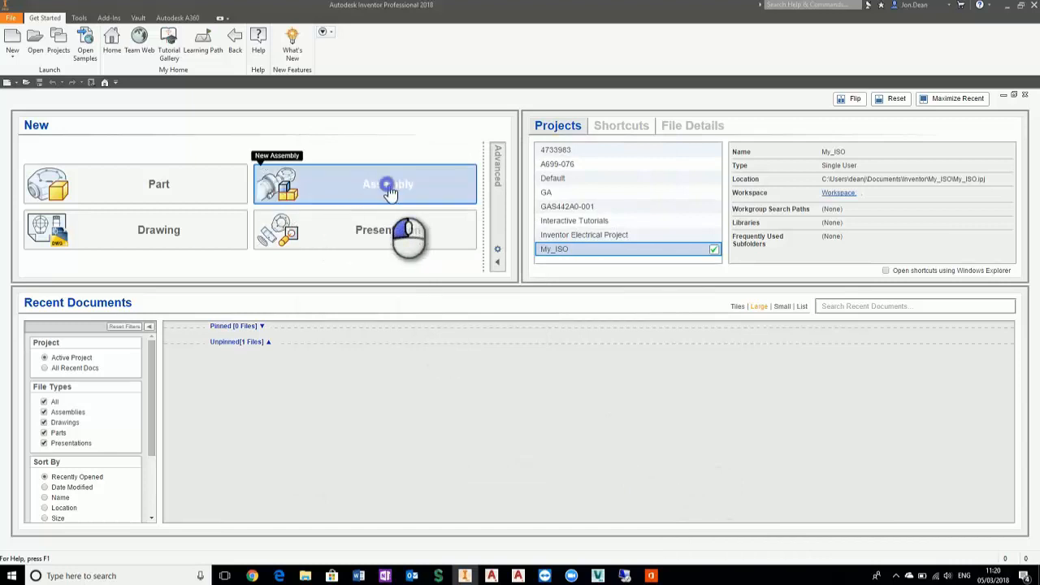
click(388, 184)
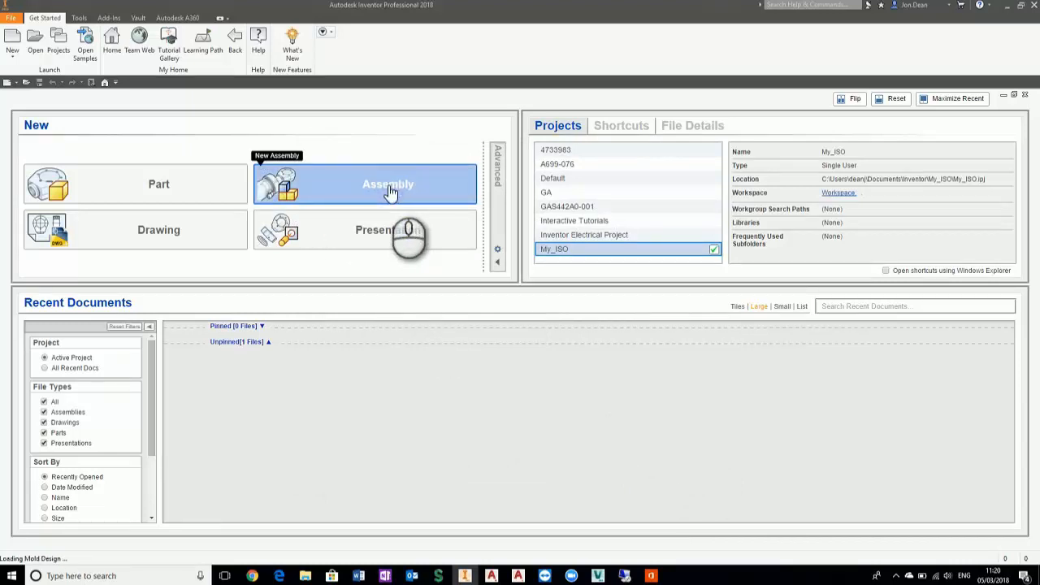
click(364, 184)
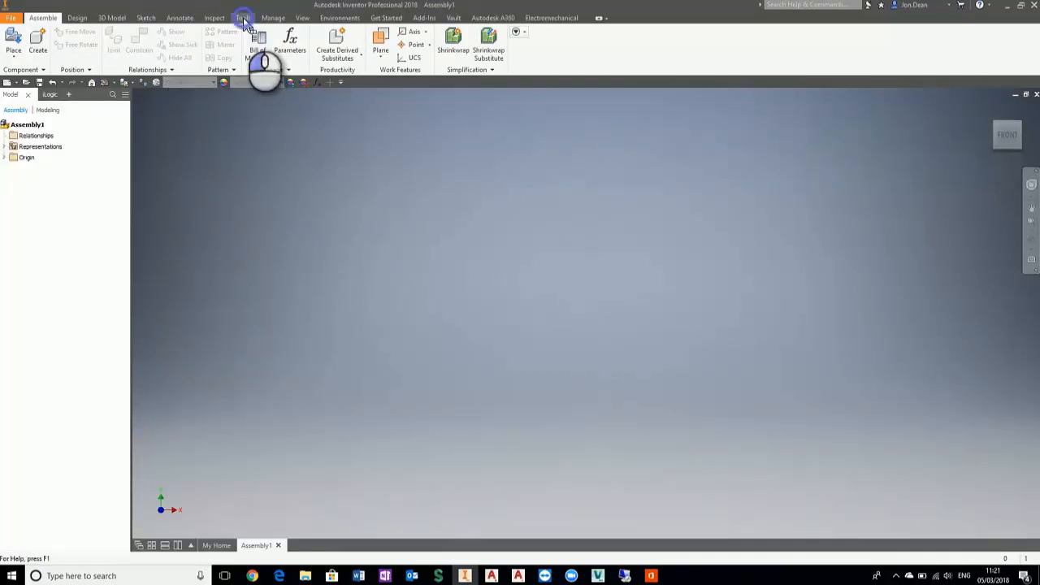
click(242, 16)
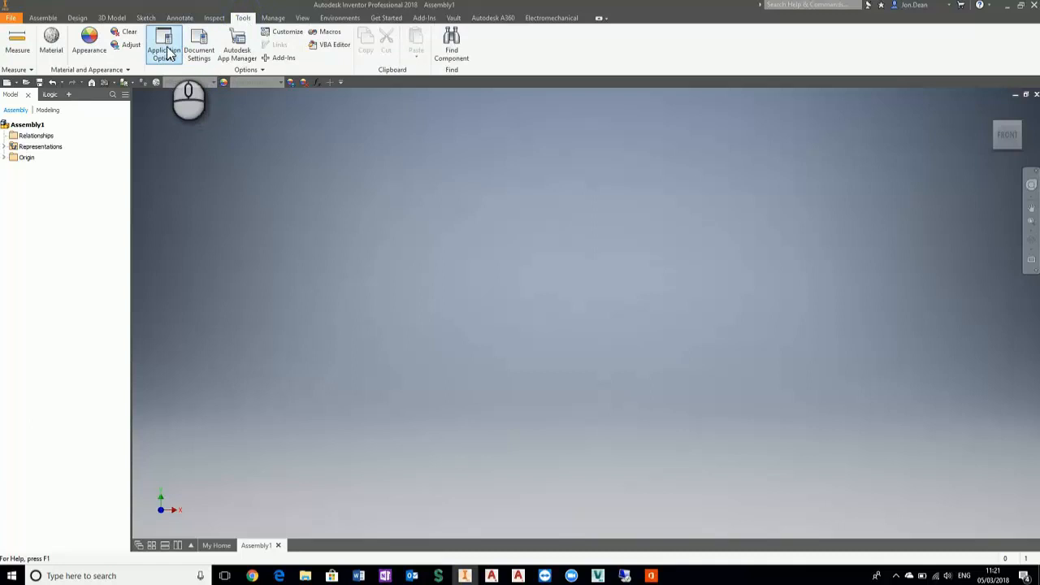
click(164, 45)
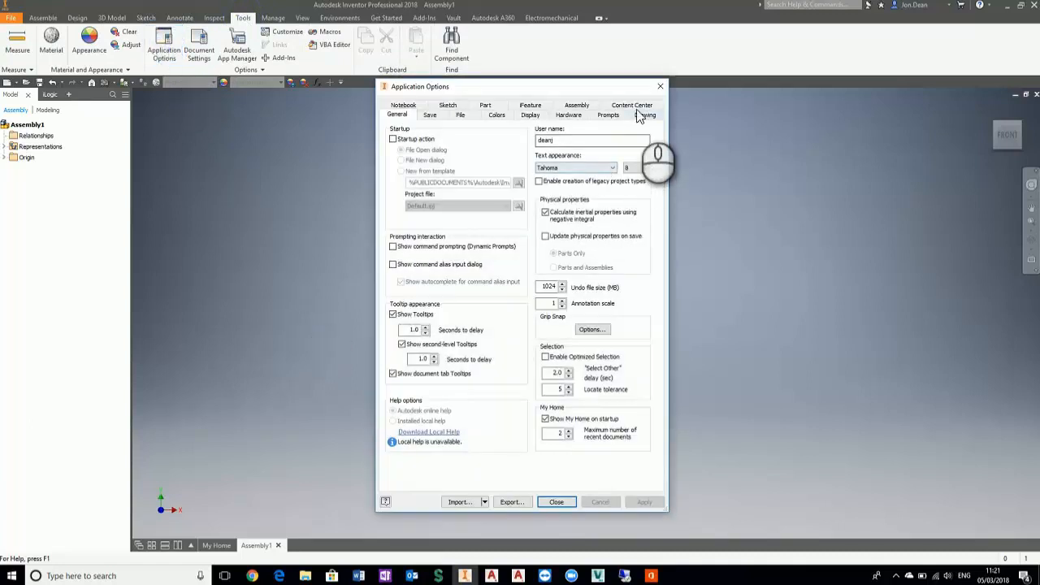
click(630, 104)
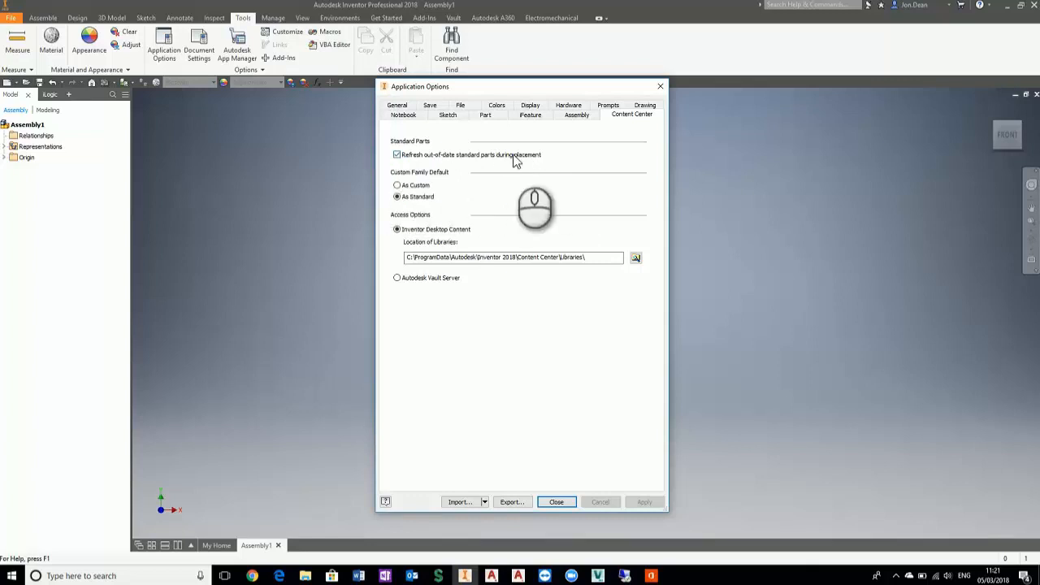
mouse_move(561, 475)
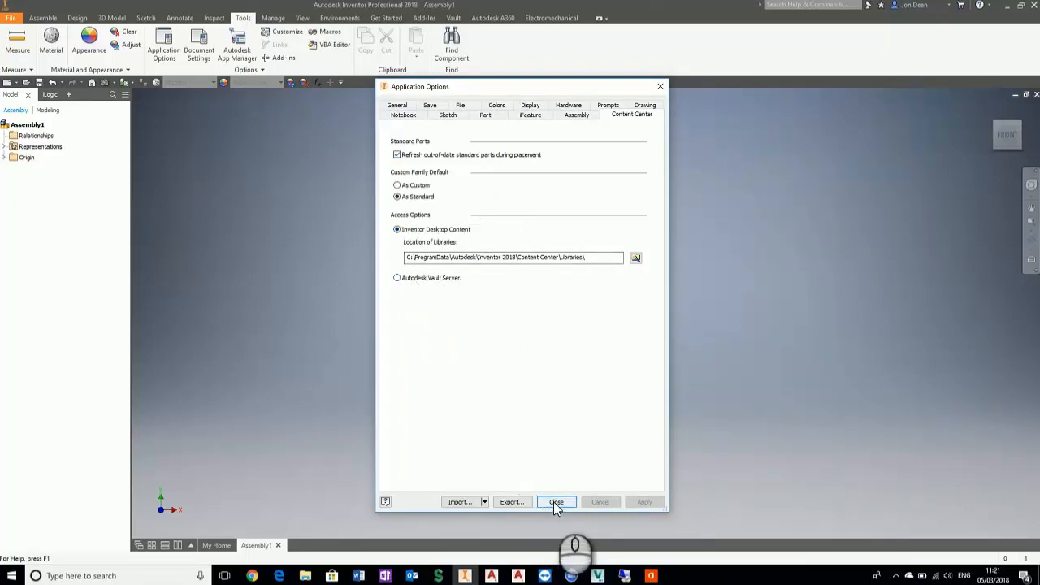
click(556, 500)
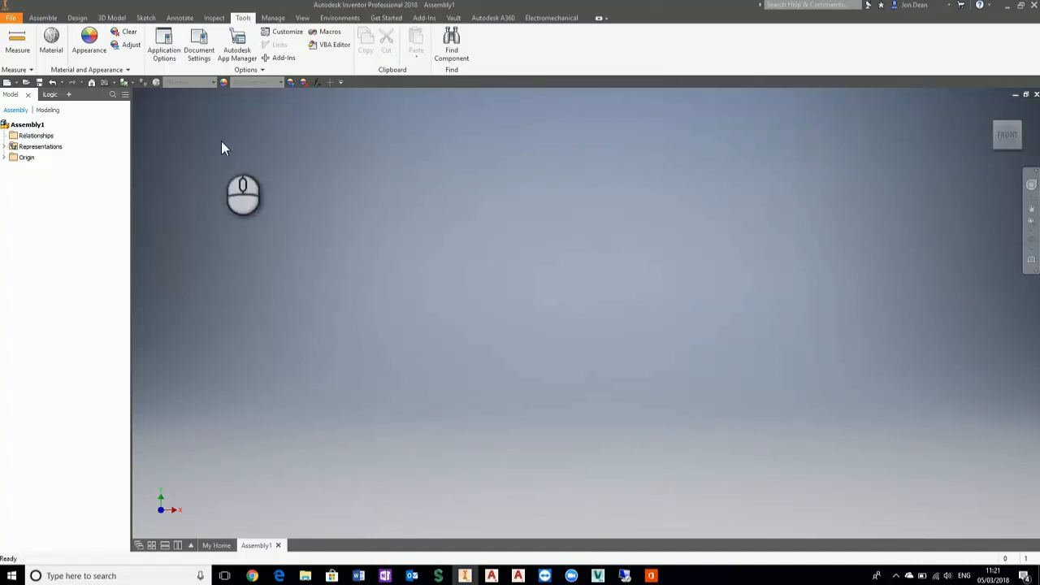
- Launch the Content Center editor from the Manage commands
click(42, 16)
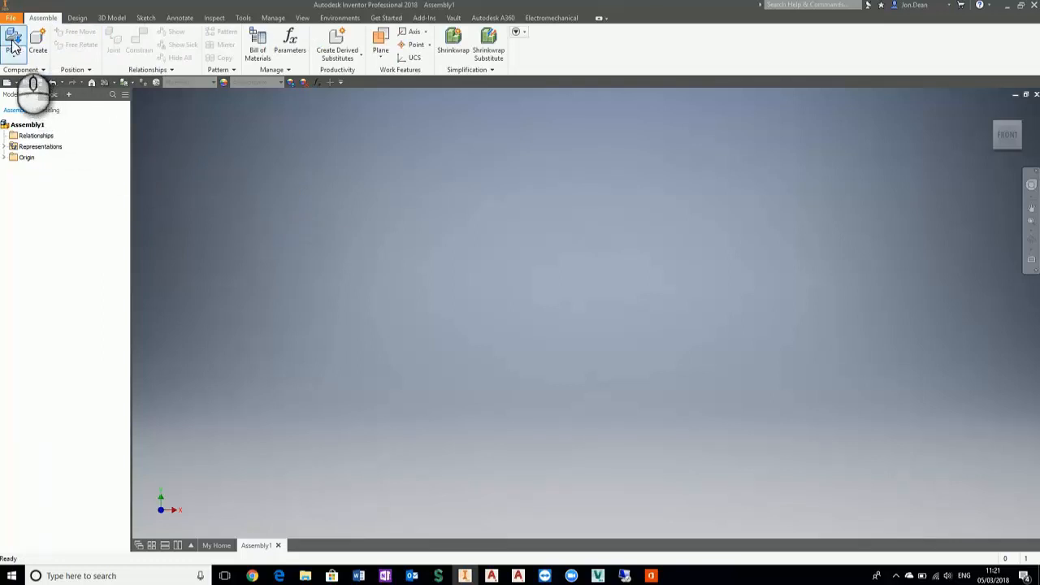
mouse_move(14, 39)
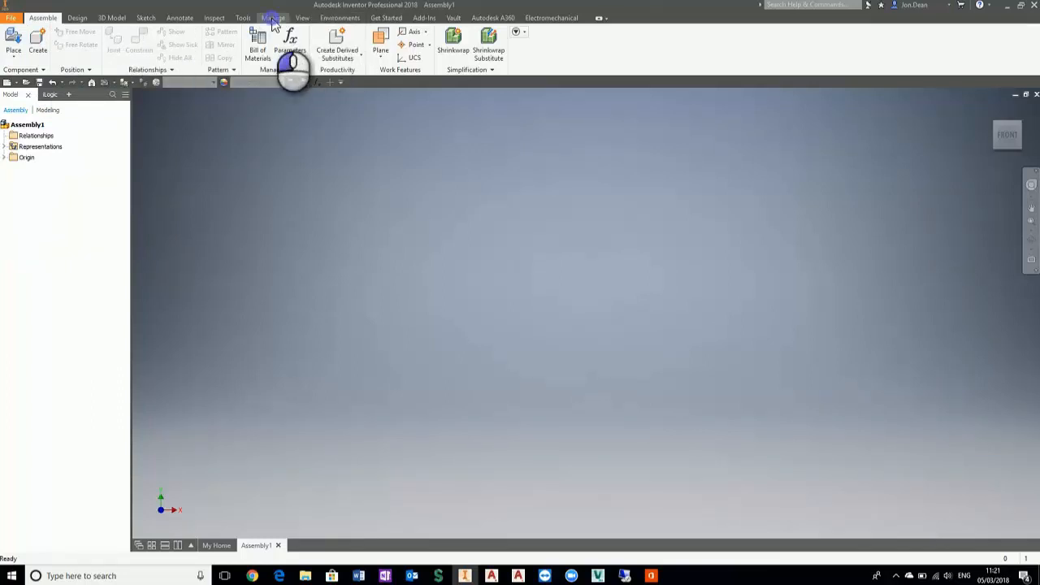
click(273, 16)
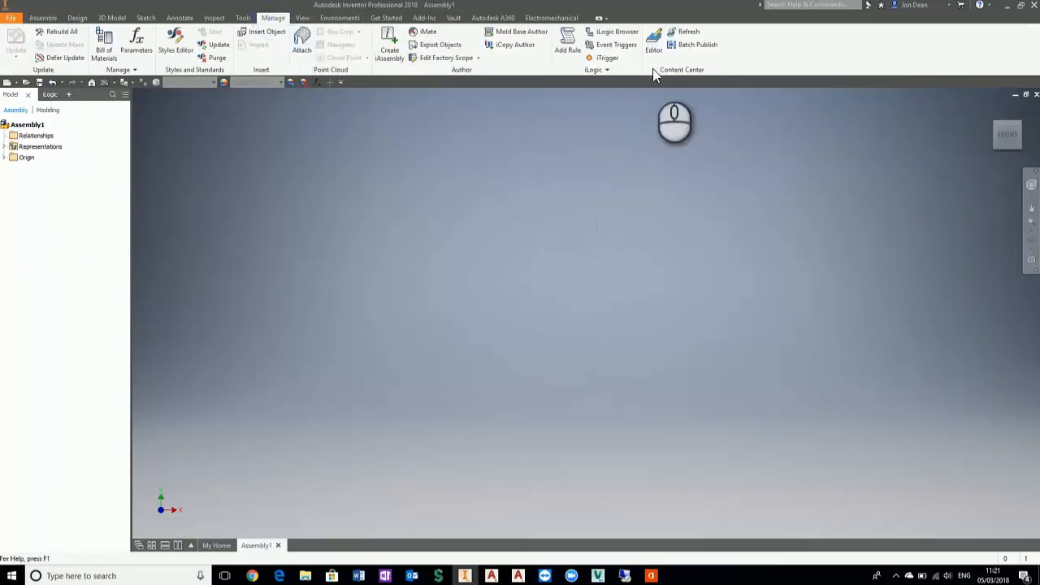
click(653, 46)
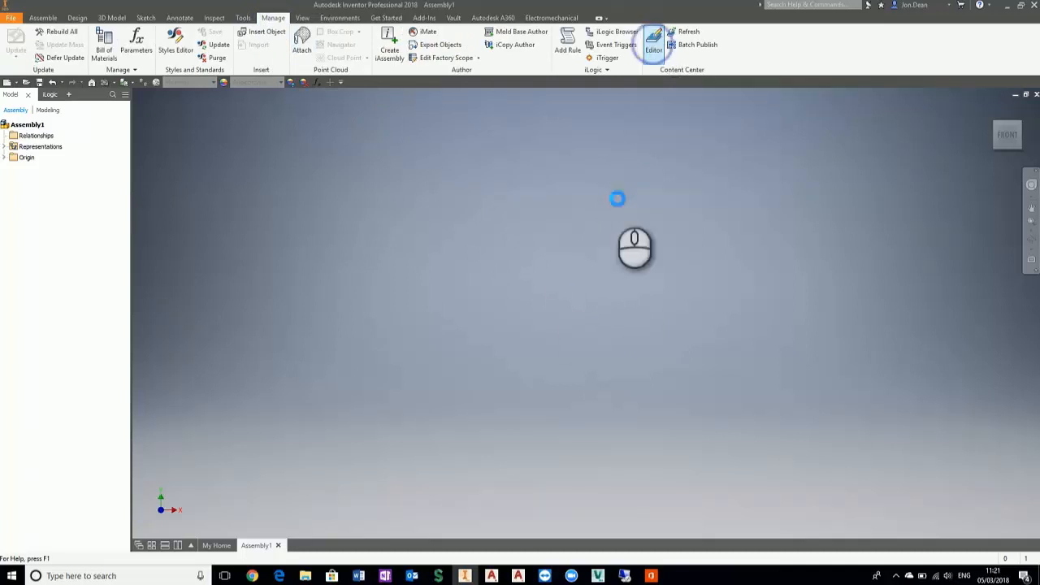
- Copy the ISO 4015 hex head bolt family into the My_Custom library
click(653, 40)
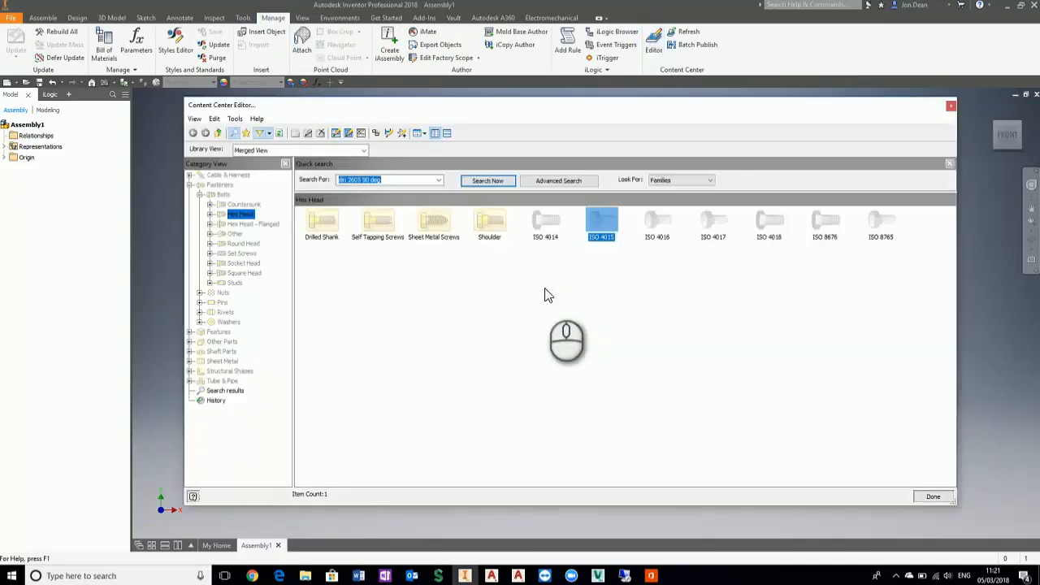
mouse_move(565, 300)
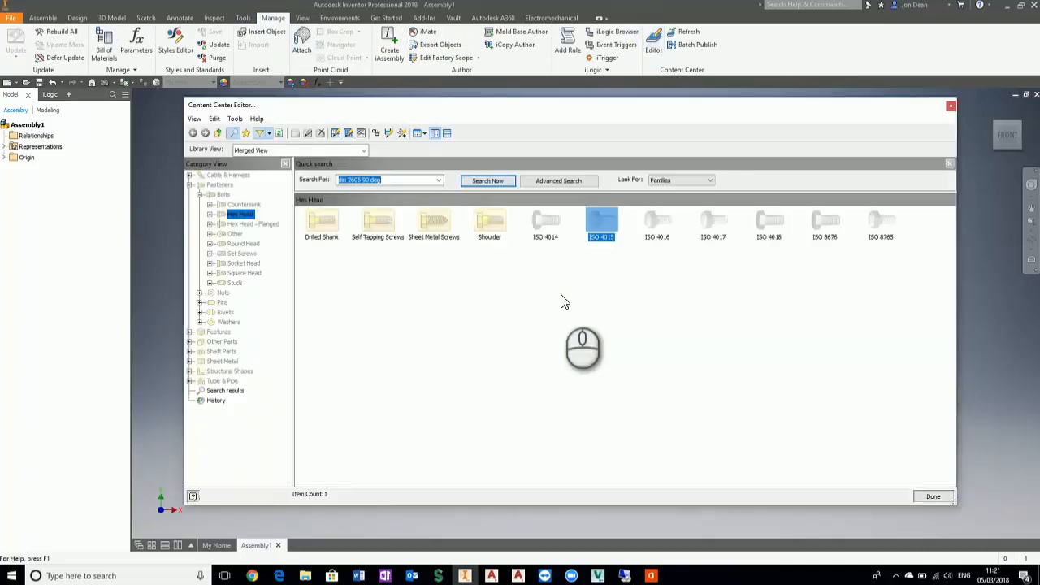
mouse_move(601, 231)
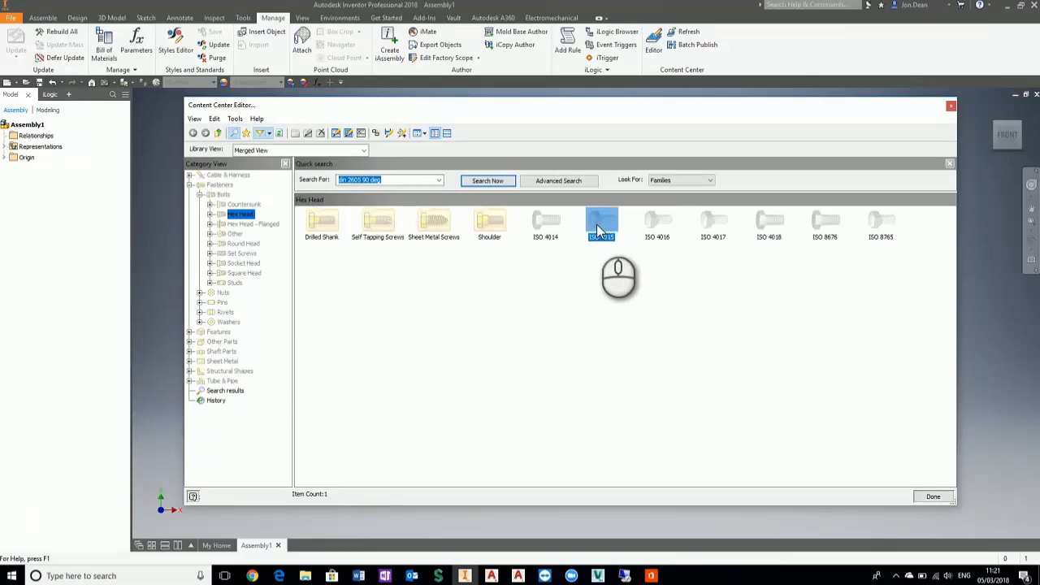
right_click(601, 224)
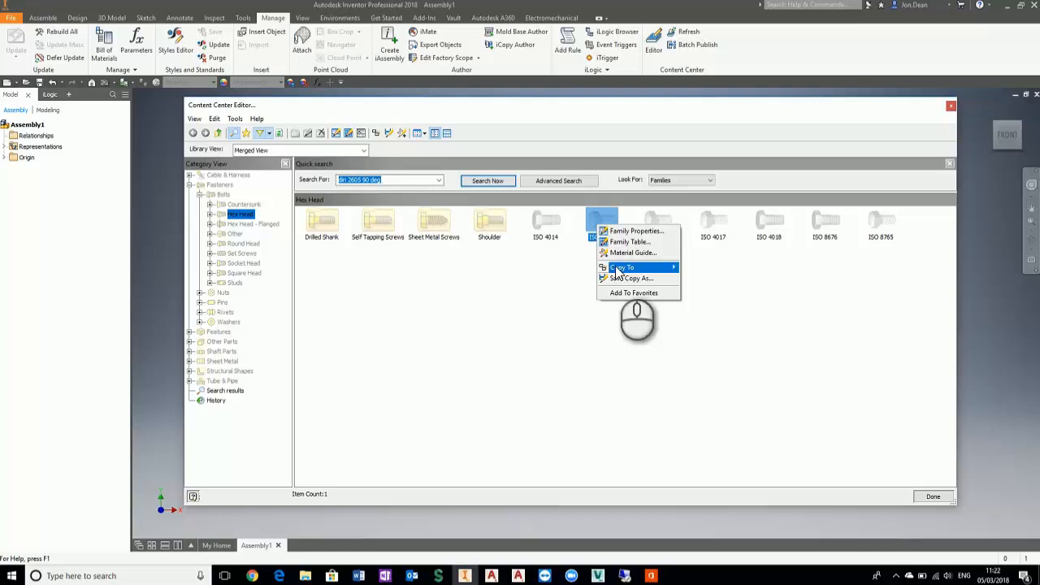
click(621, 267)
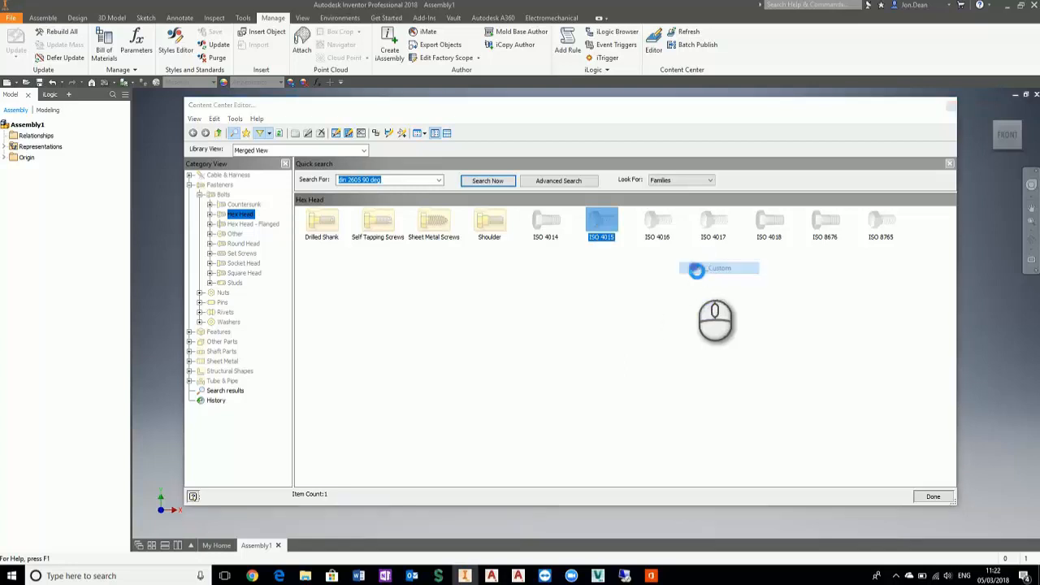
click(718, 268)
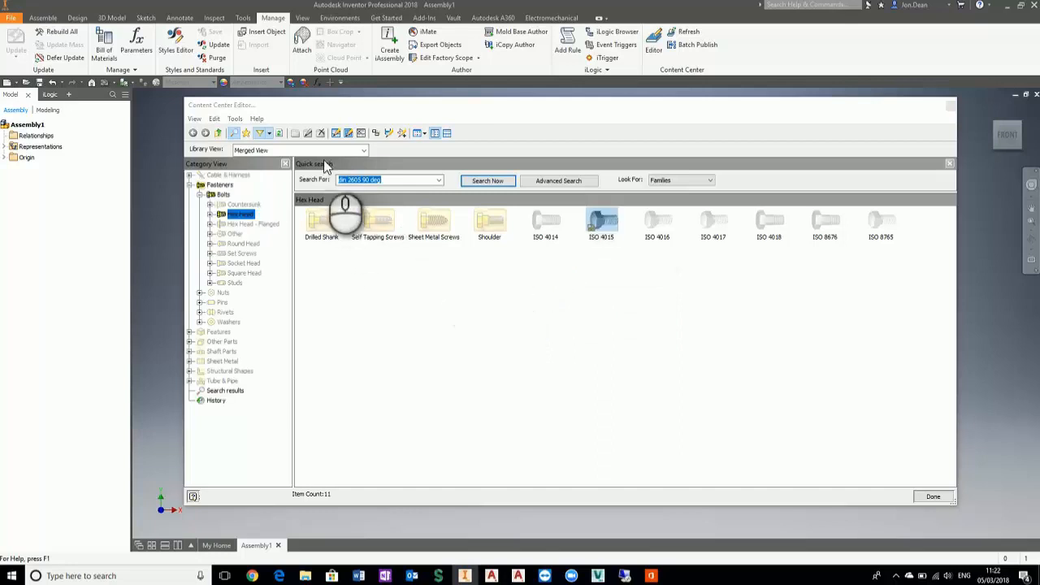
- Show the My_Custom library view and bring up the ISO 4015 family's options
click(364, 149)
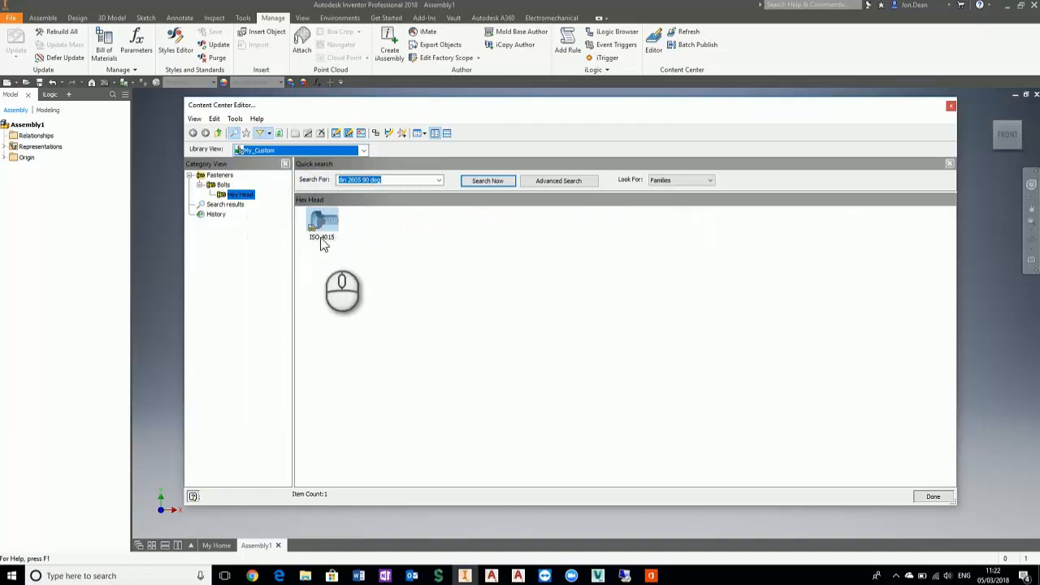
right_click(321, 224)
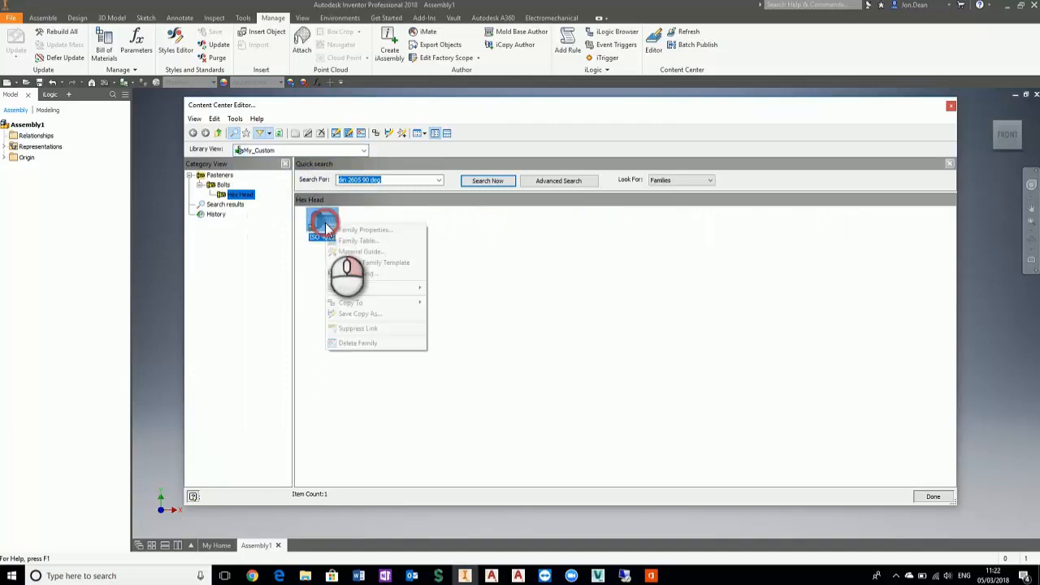
mouse_move(358, 240)
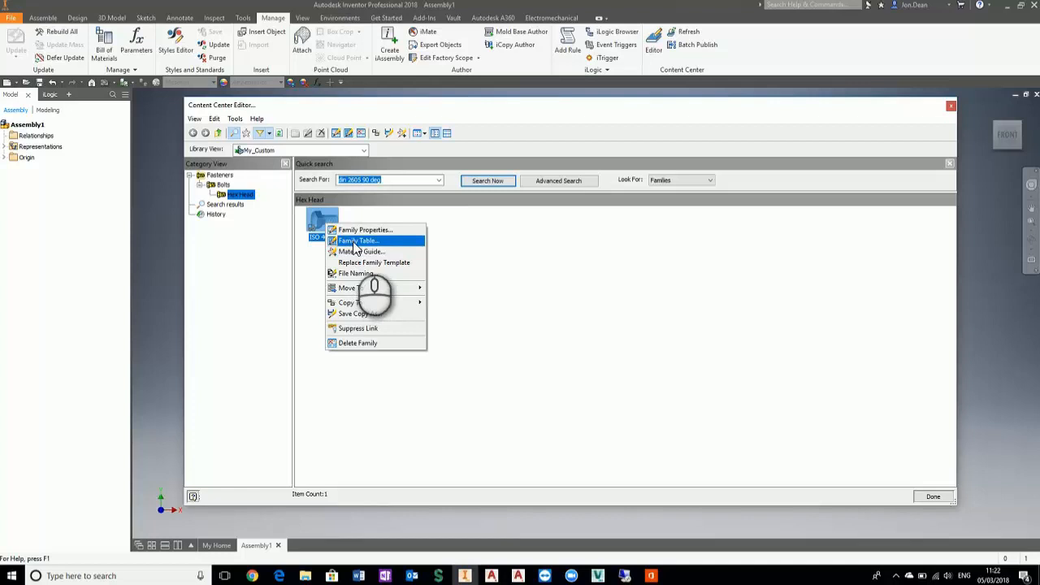
- Open the ISO 4015 family table listing its M3–M8 sizes
click(357, 241)
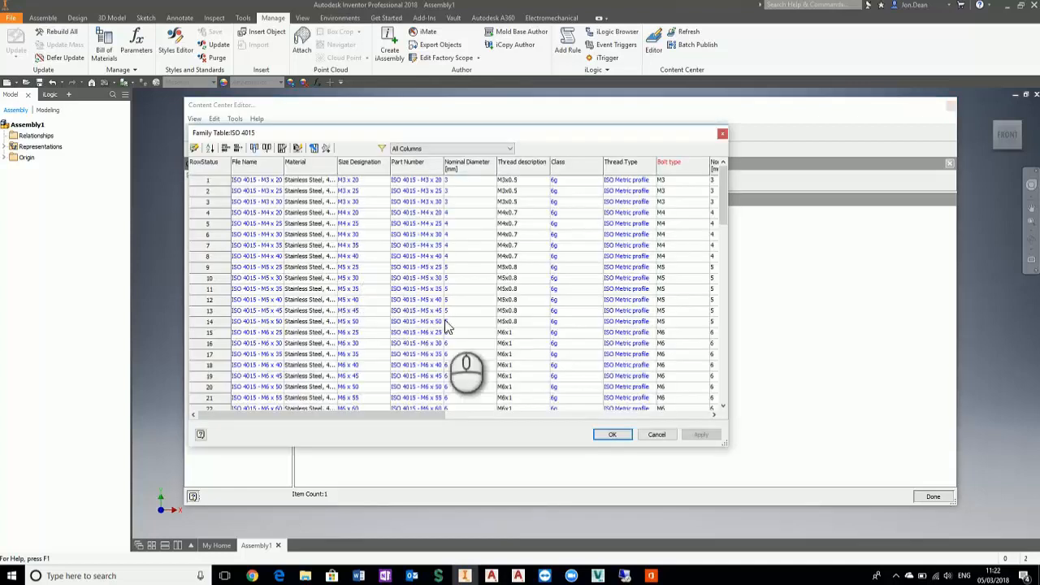
mouse_move(511, 211)
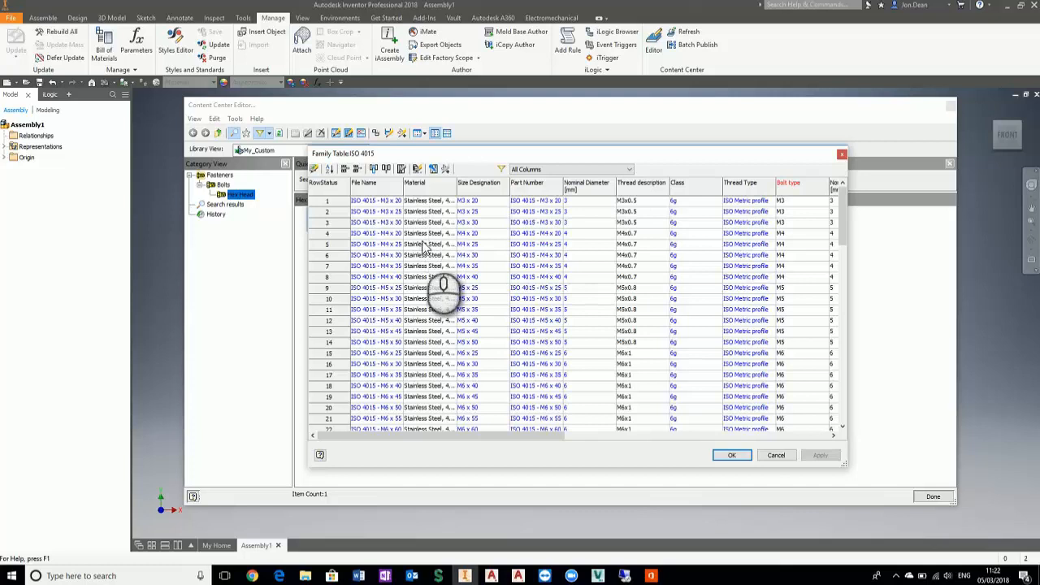
mouse_move(442, 328)
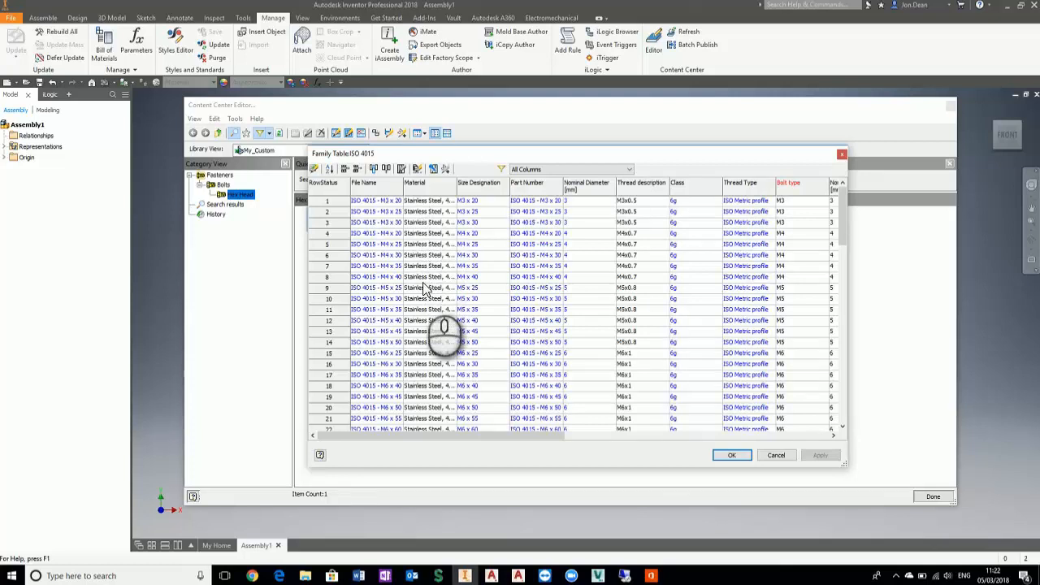
mouse_move(447, 235)
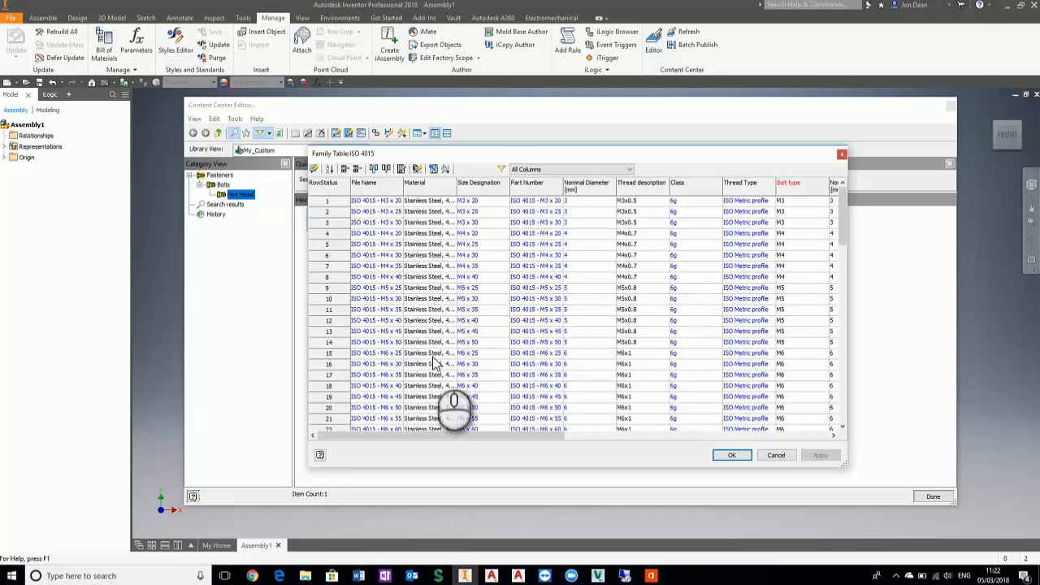
mouse_move(804, 243)
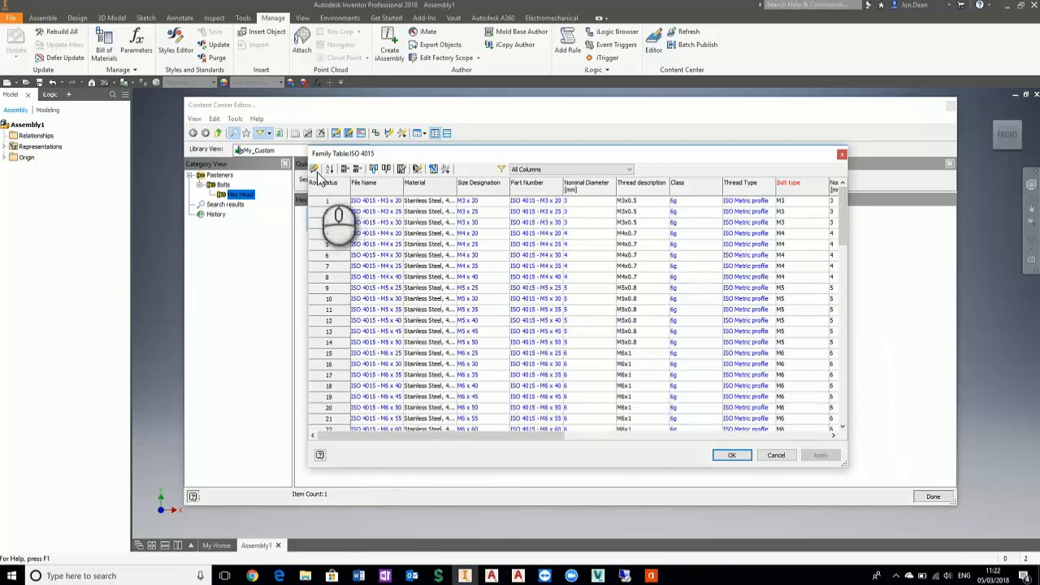
mouse_move(316, 169)
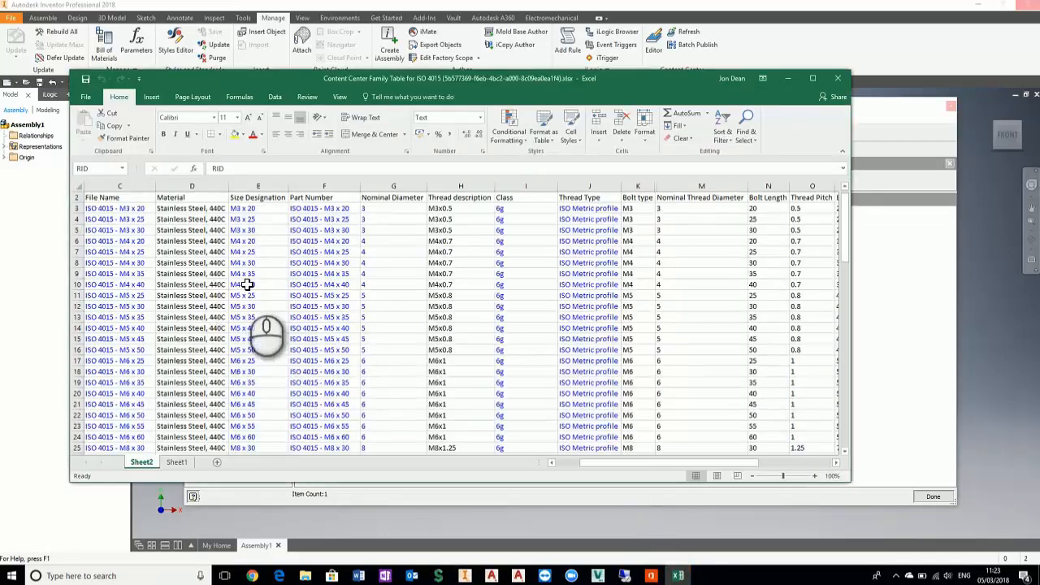
- Set the Material of every ISO 4015 size to Copper in the Excel table
click(192, 208)
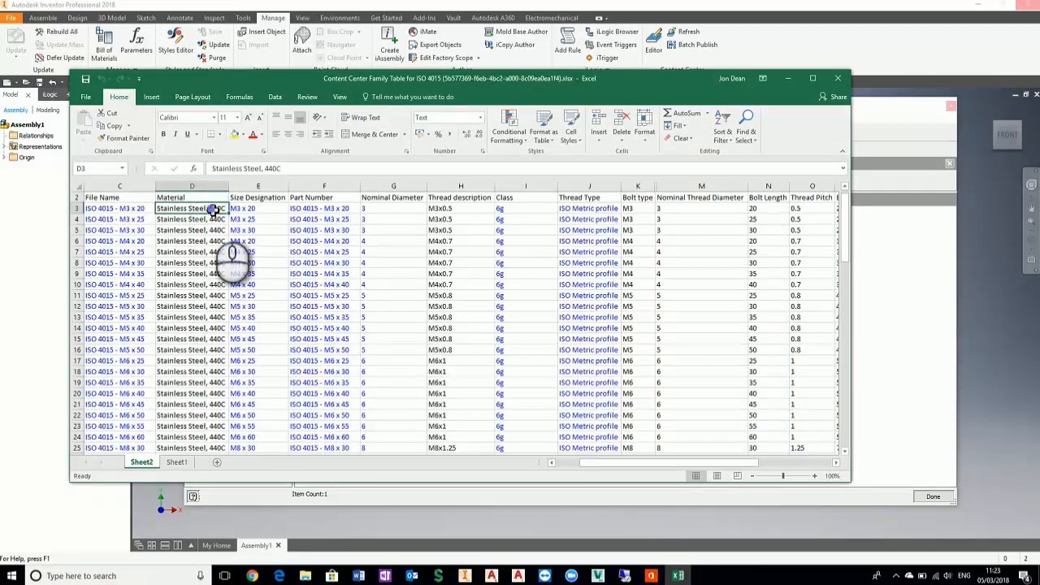
text(Copper)
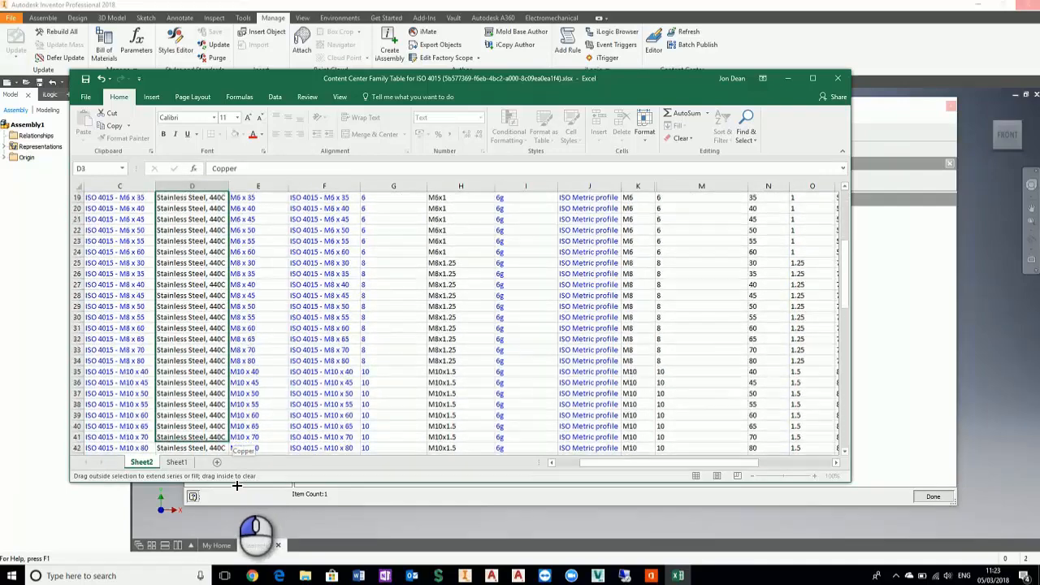
scroll(down, 3)
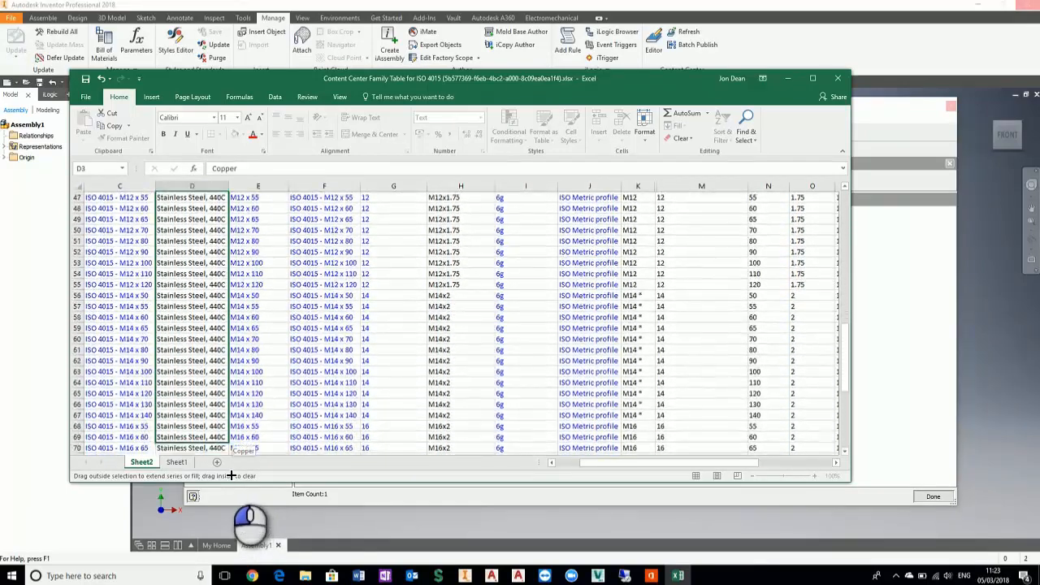
scroll(down, 3)
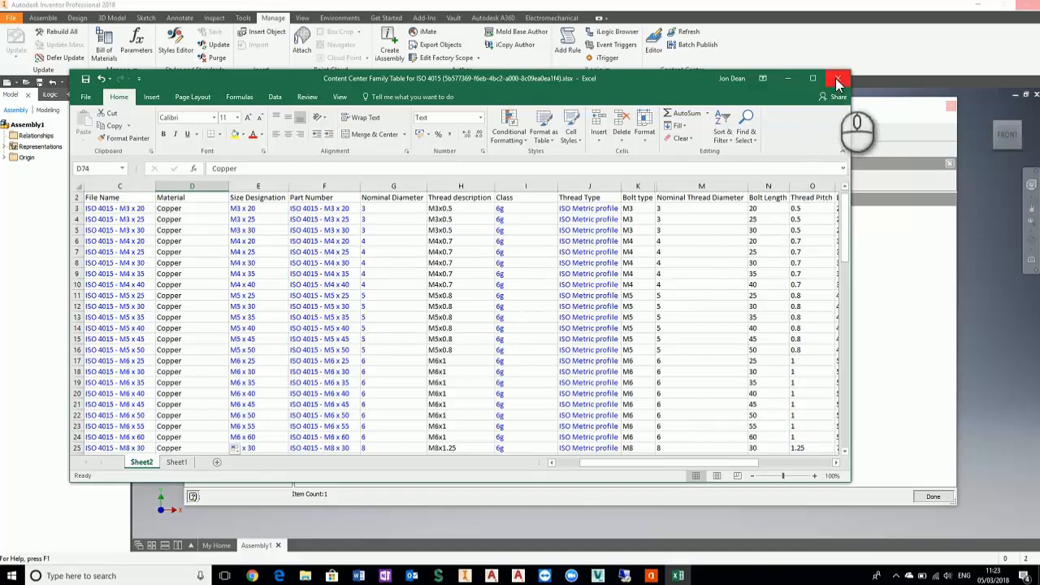
- Close Excel and save the edited family table back to Inventor
click(838, 78)
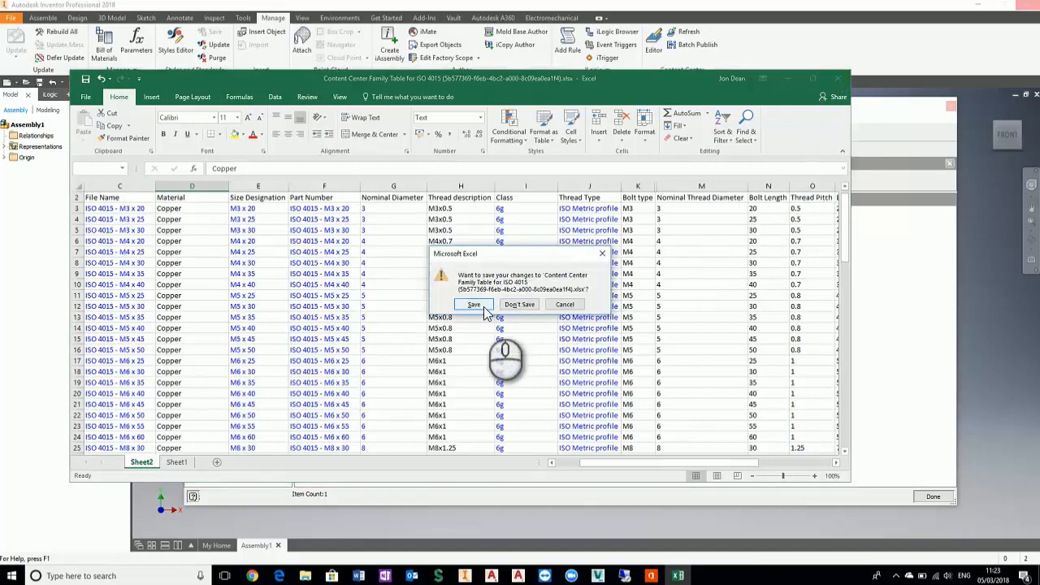
click(518, 303)
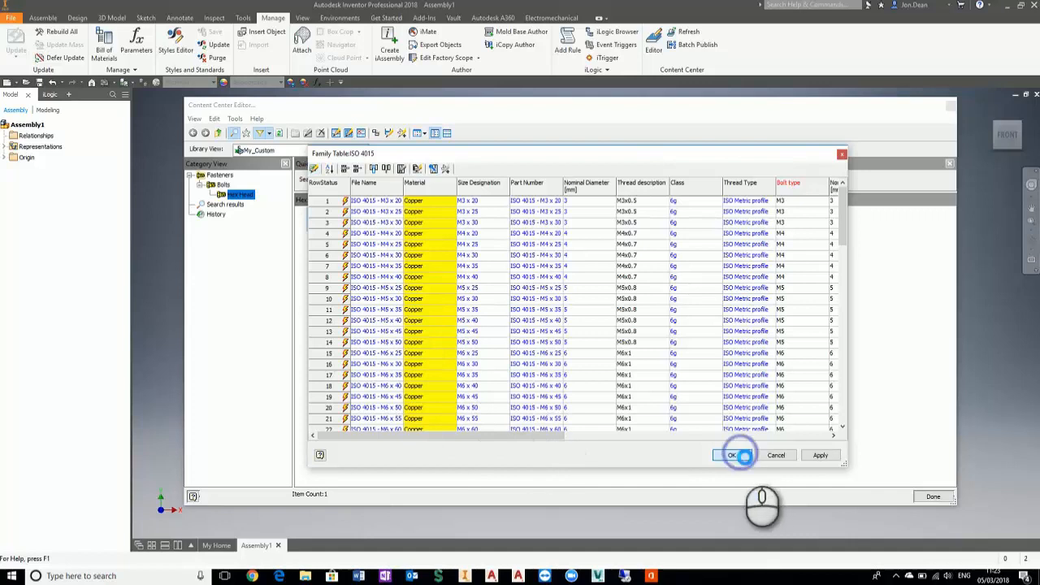
- Publish the Copper ISO 4015 family to My_Custom and return to Assembly1
click(731, 455)
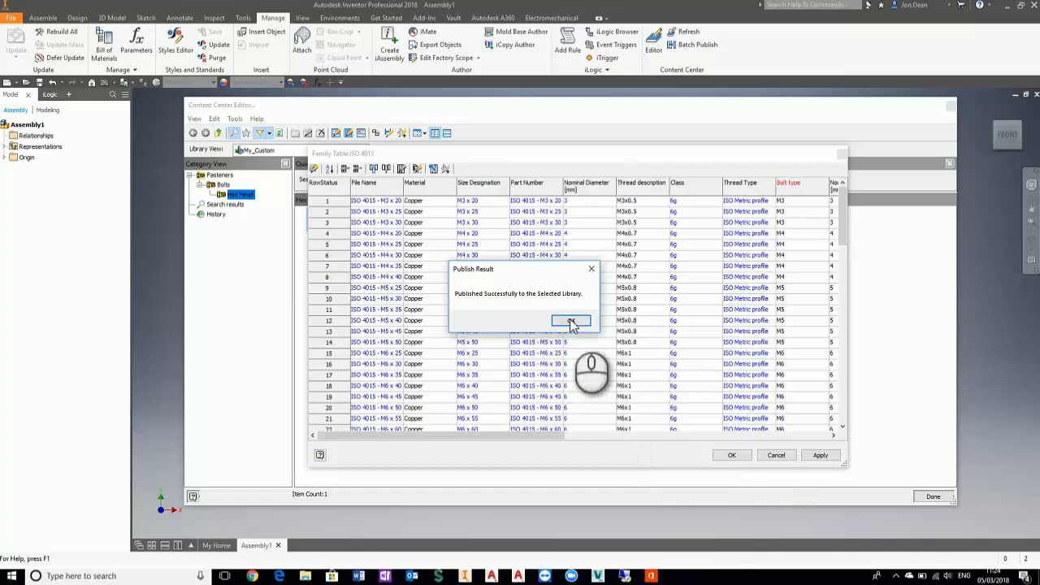
click(570, 320)
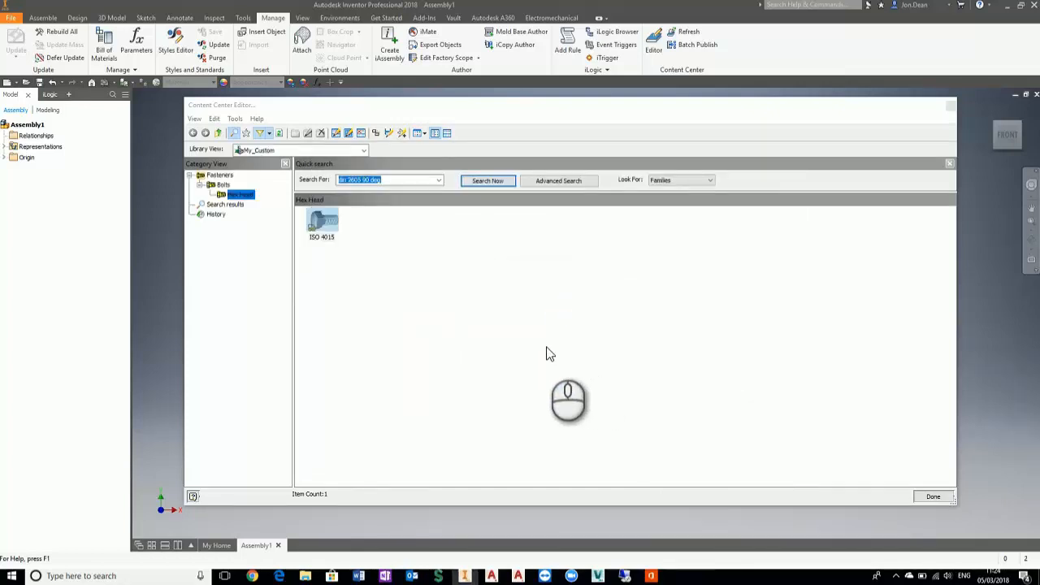
mouse_move(884, 450)
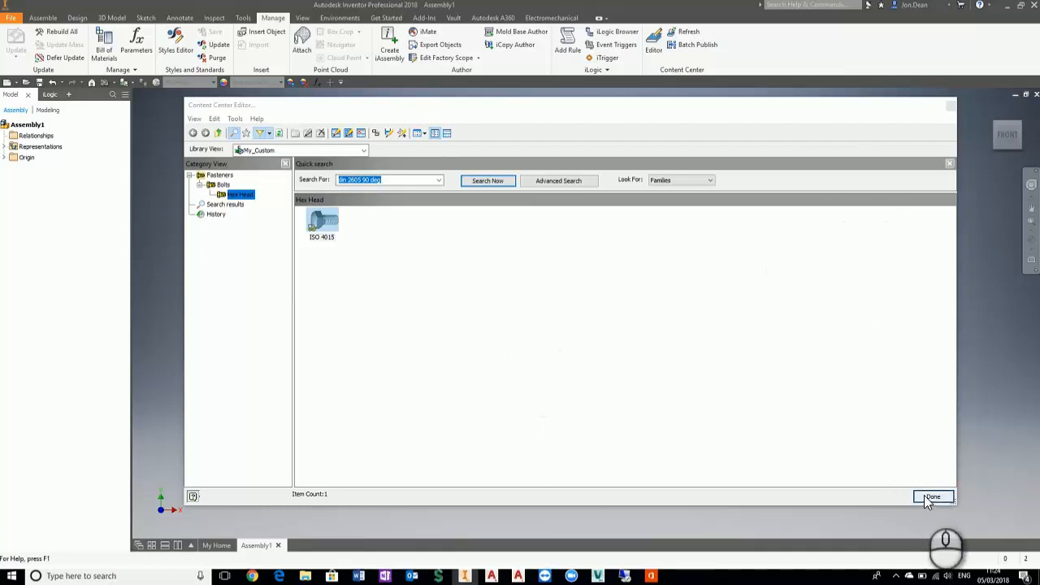
click(933, 498)
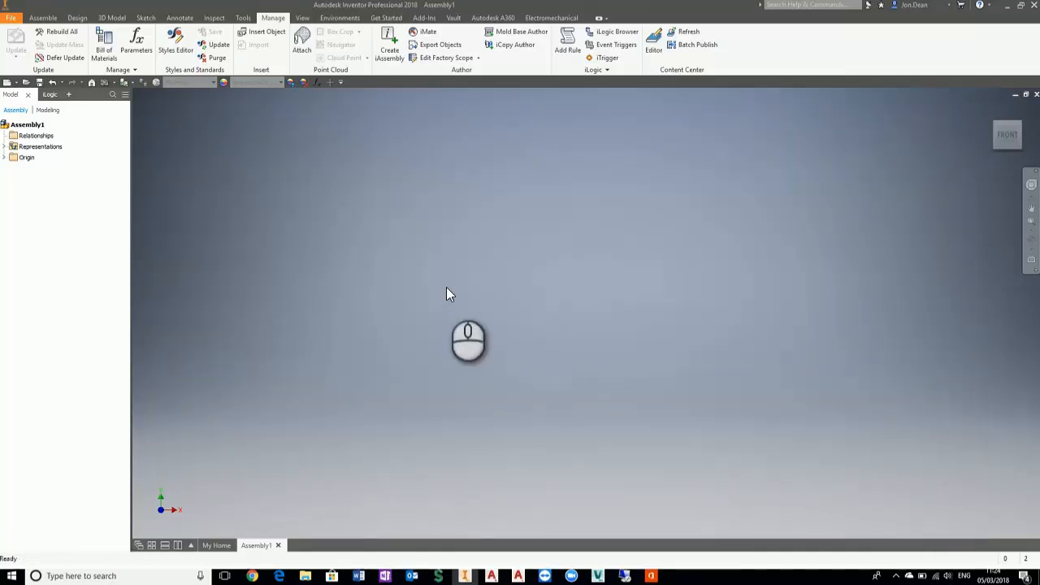
mouse_move(325, 227)
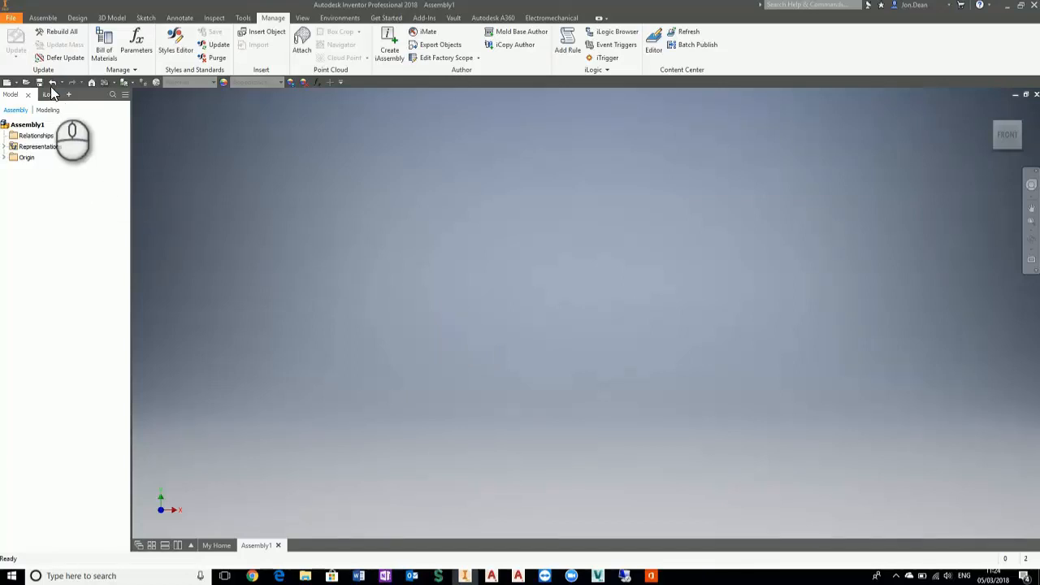
- Start and cancel placing a component from file in the assembly
click(42, 16)
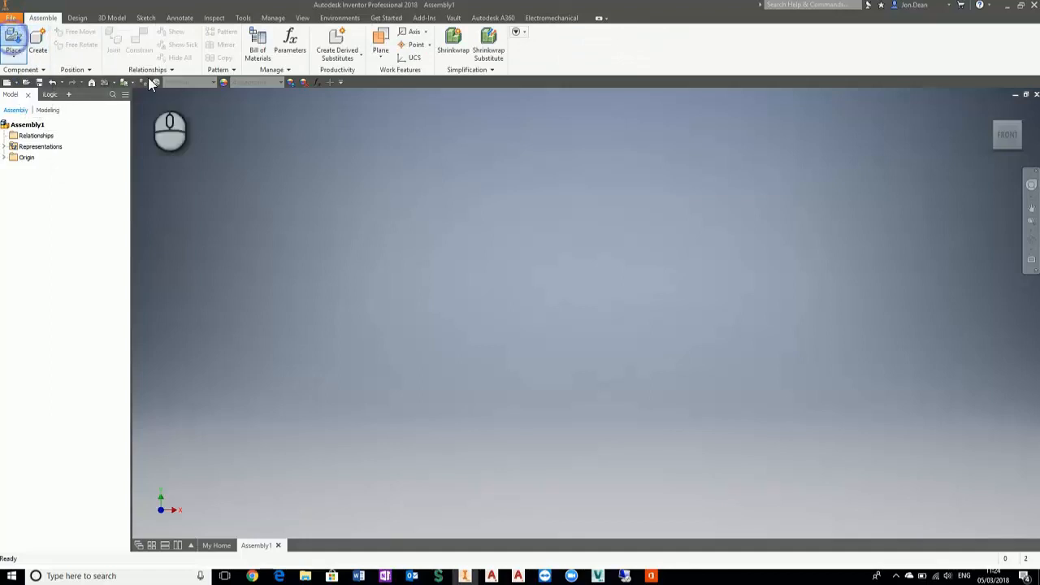
click(13, 39)
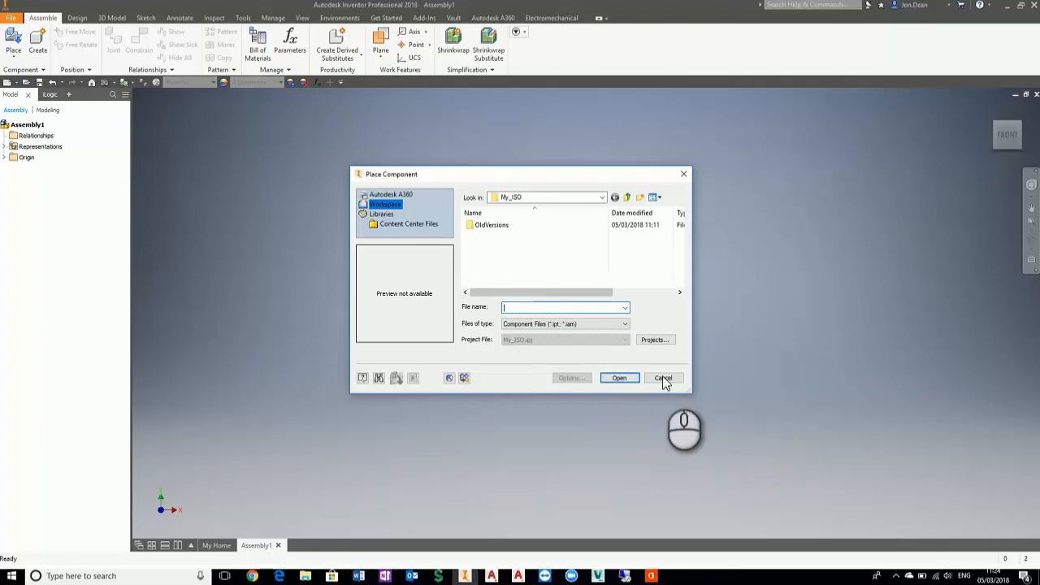
click(663, 377)
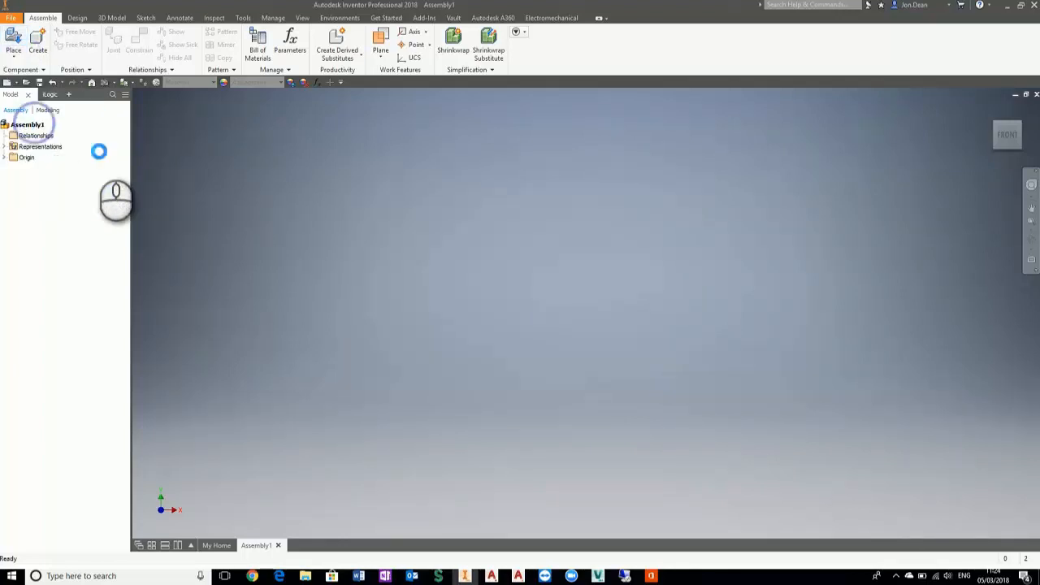
- Place from Content Center and choose the ISO 4015 hex head bolt family
click(27, 41)
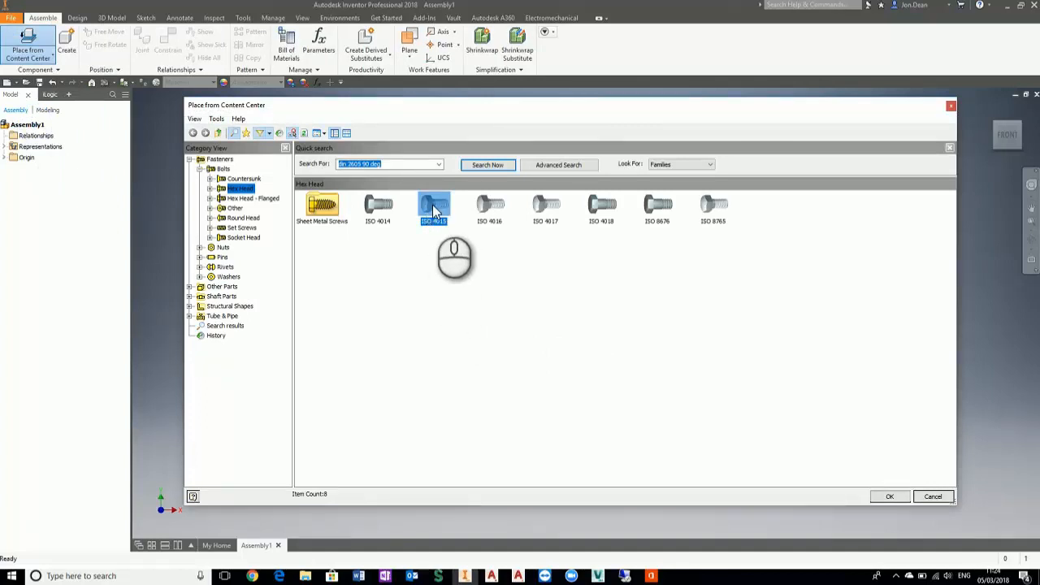
click(888, 497)
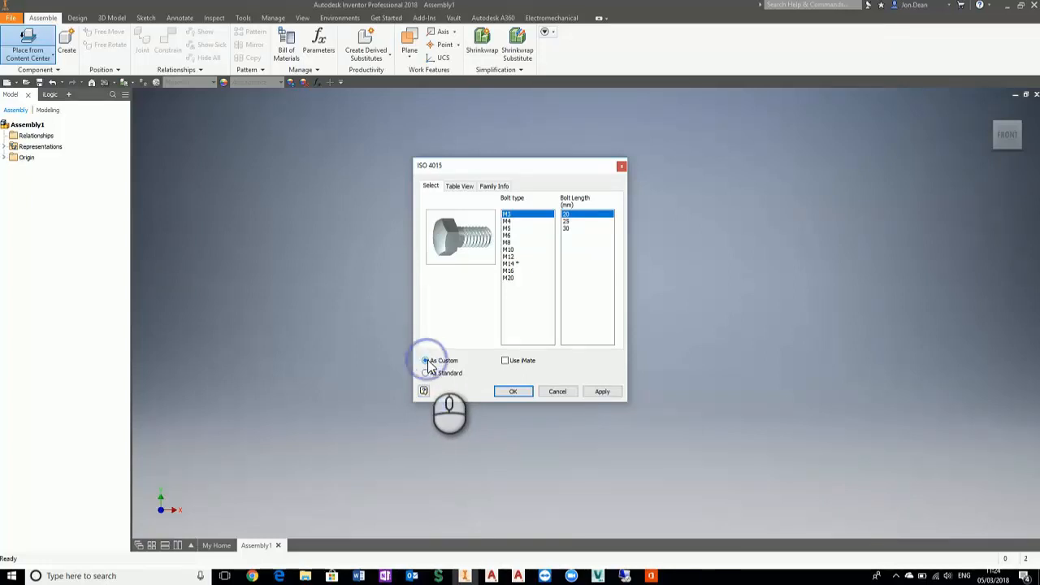
- Insert an M3 x 20 ISO 4015 bolt As Custom and save it to its own part file
click(426, 361)
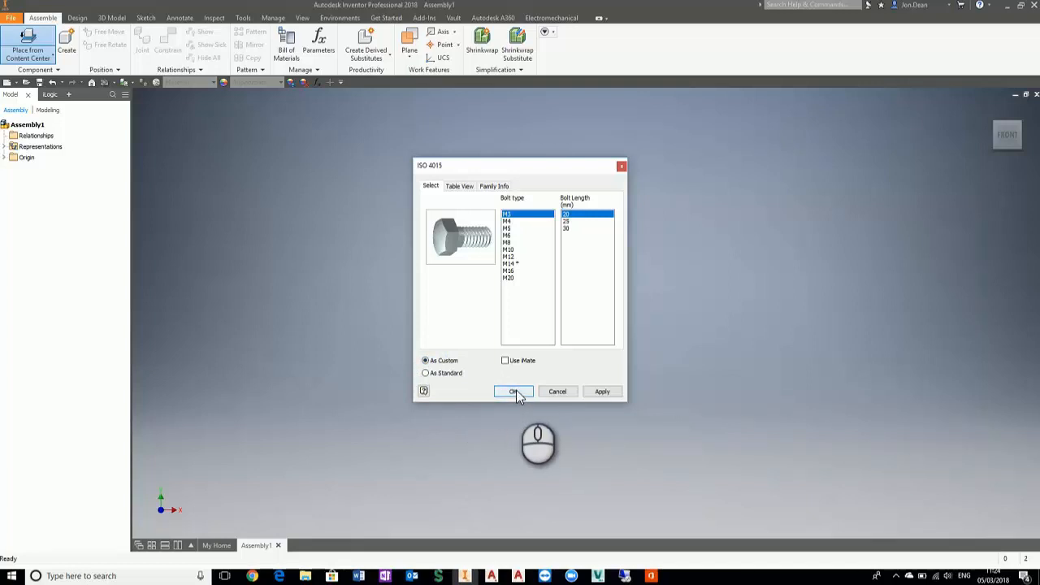
click(513, 390)
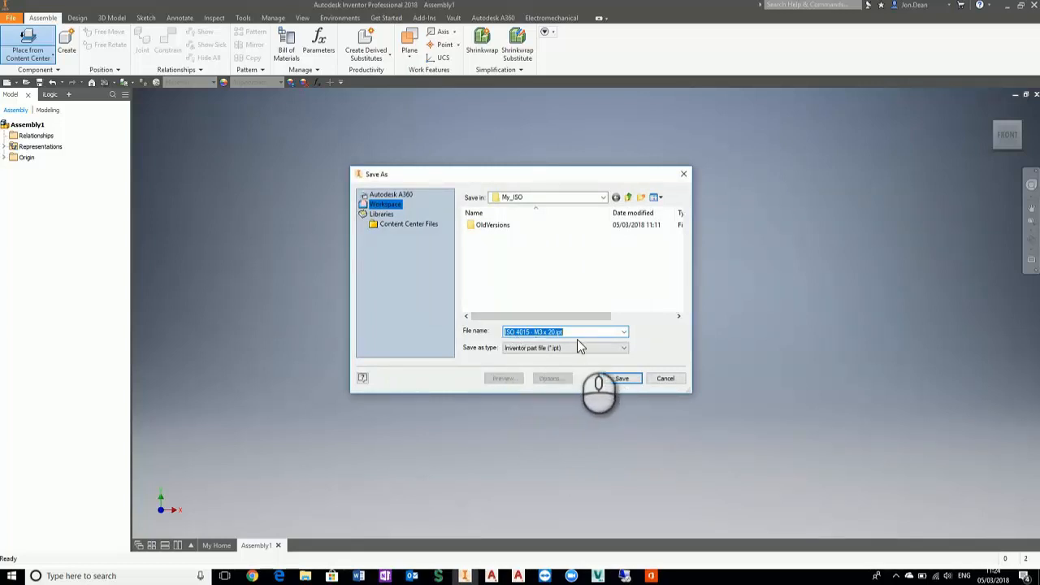
click(621, 377)
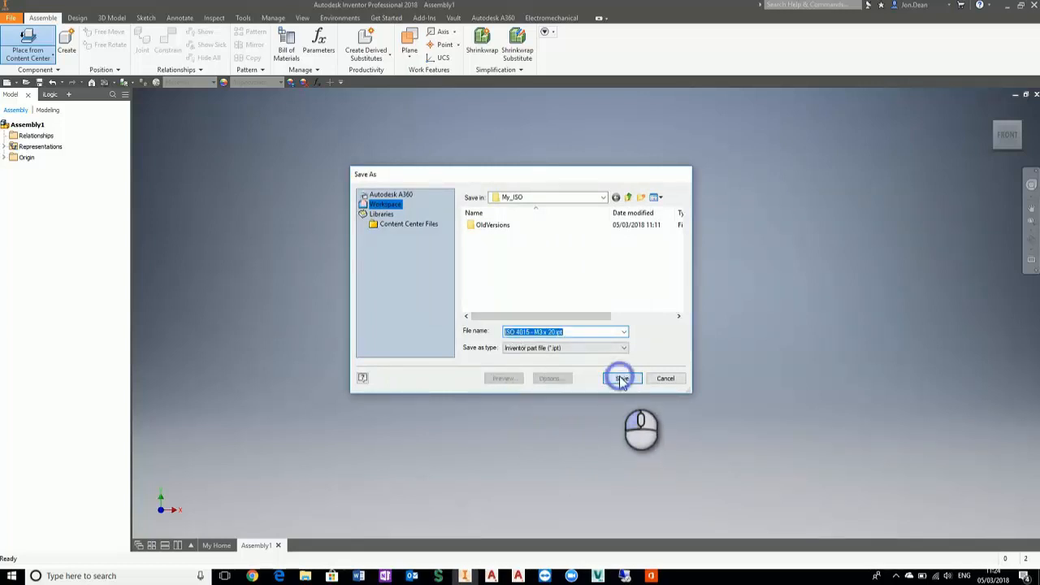
click(620, 377)
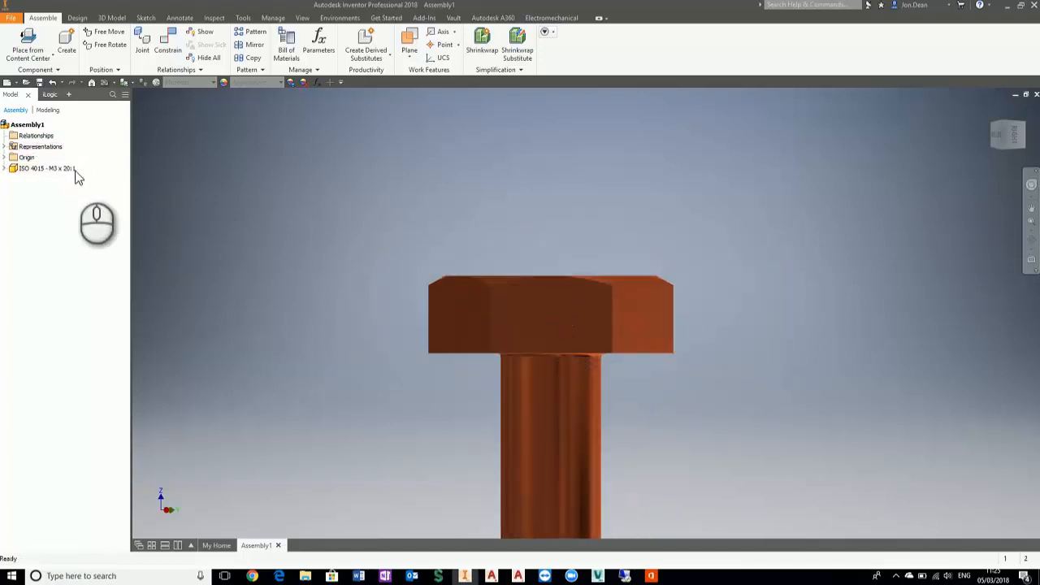
- Open the placed M3 x 20 bolt from the browser as its own part and select its hex head face
click(46, 167)
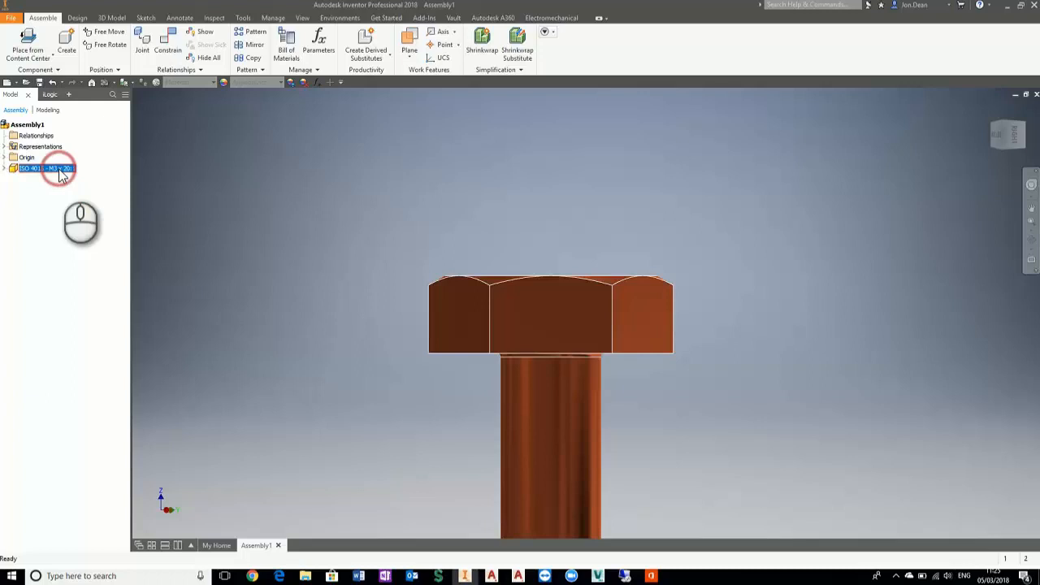
right_click(45, 167)
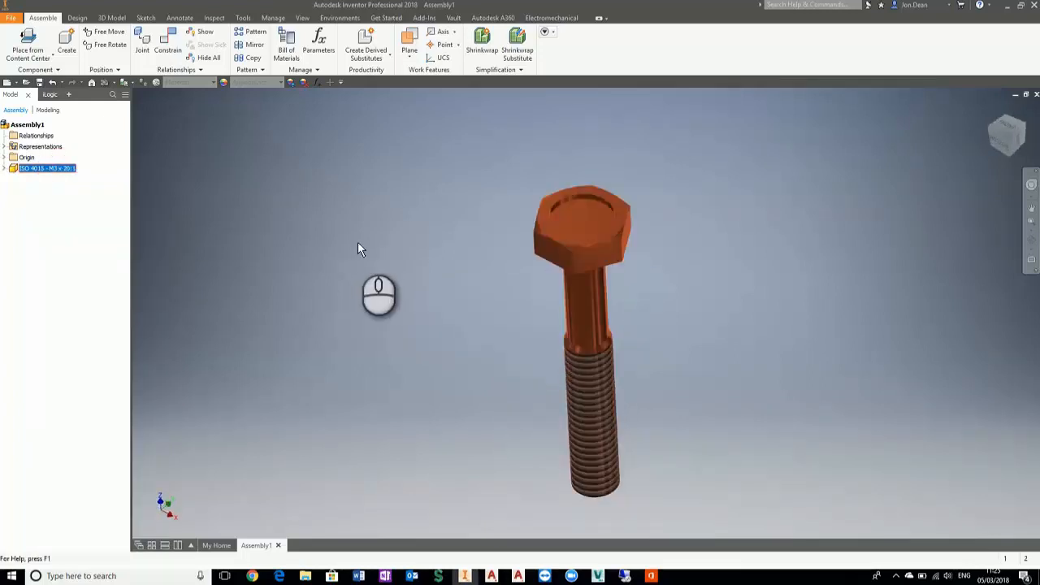
double_click(46, 168)
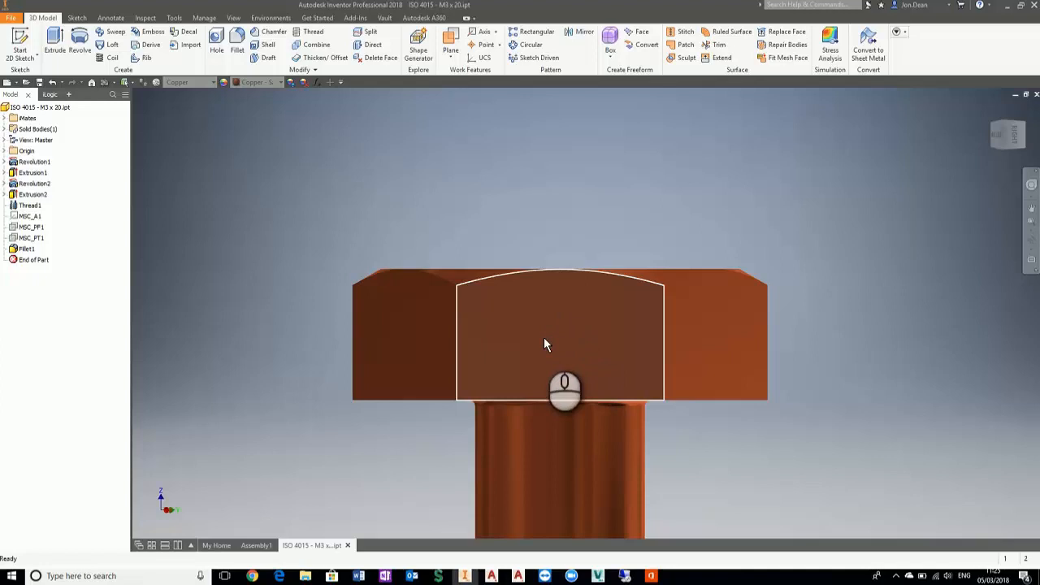
click(544, 344)
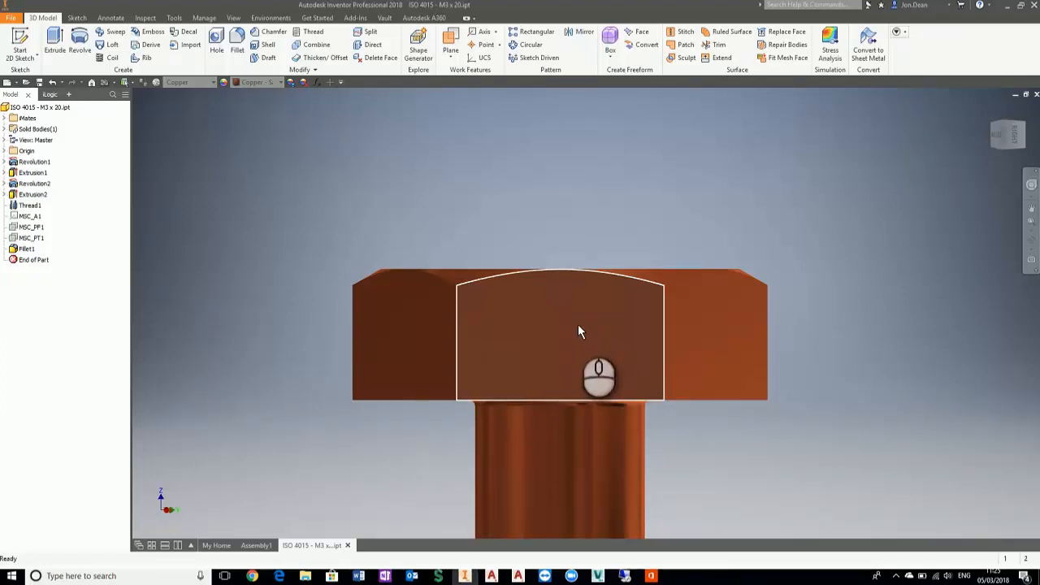
mouse_move(598, 347)
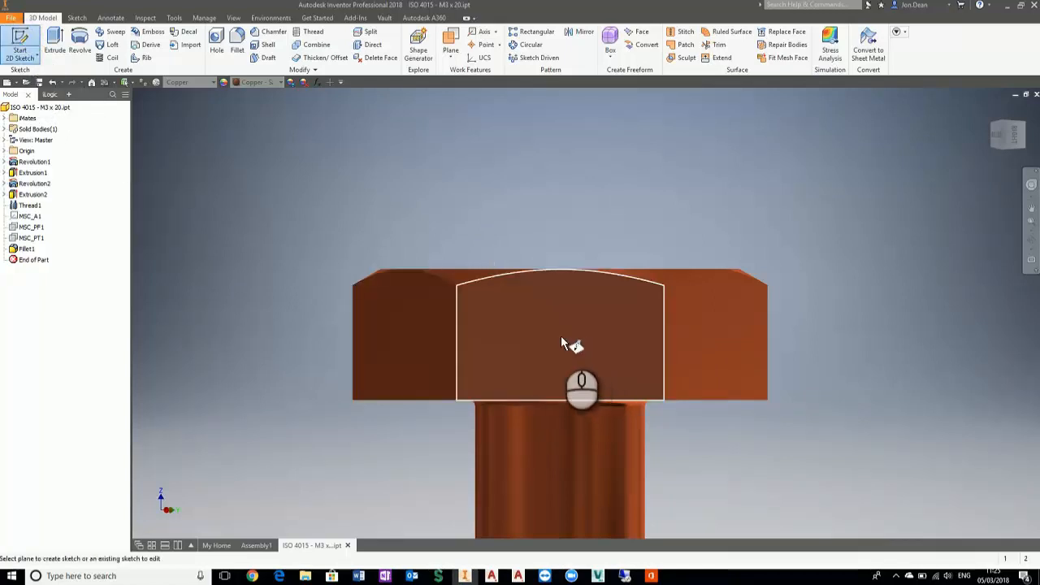
- Start a 2D sketch on the bolt head face and place a fully constrained point at its centre
click(560, 333)
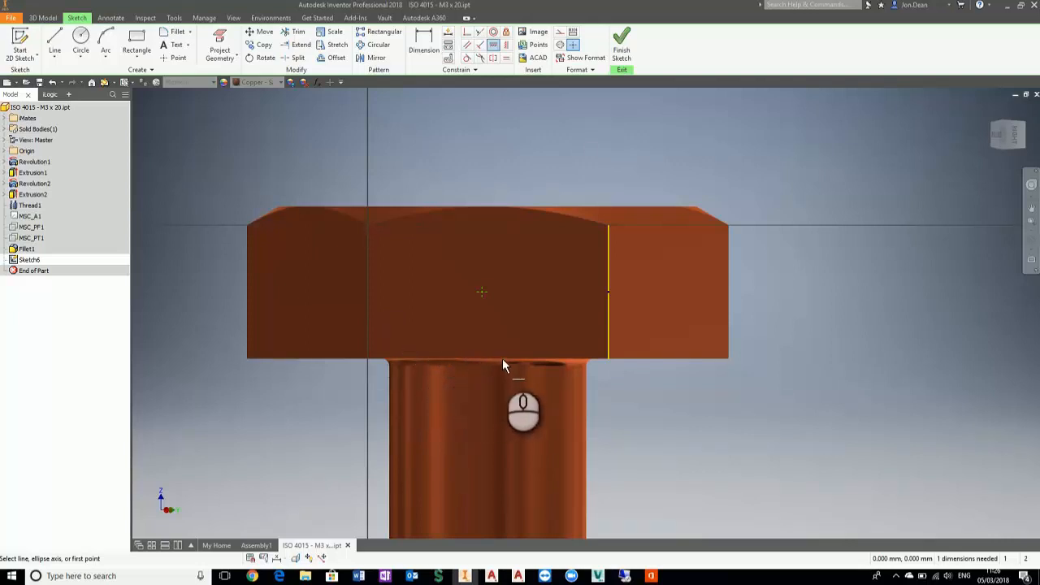
click(481, 291)
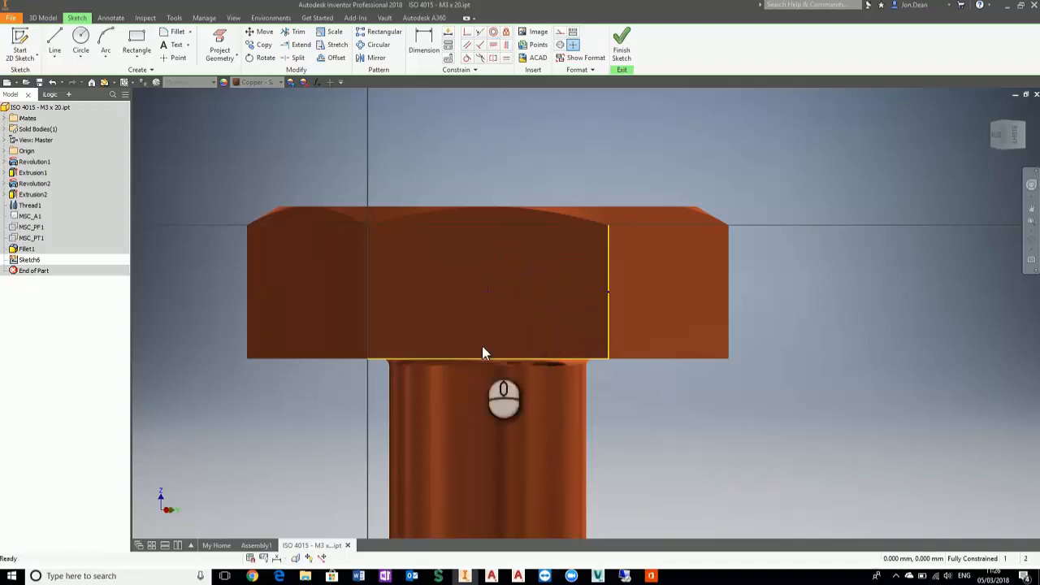
mouse_move(792, 331)
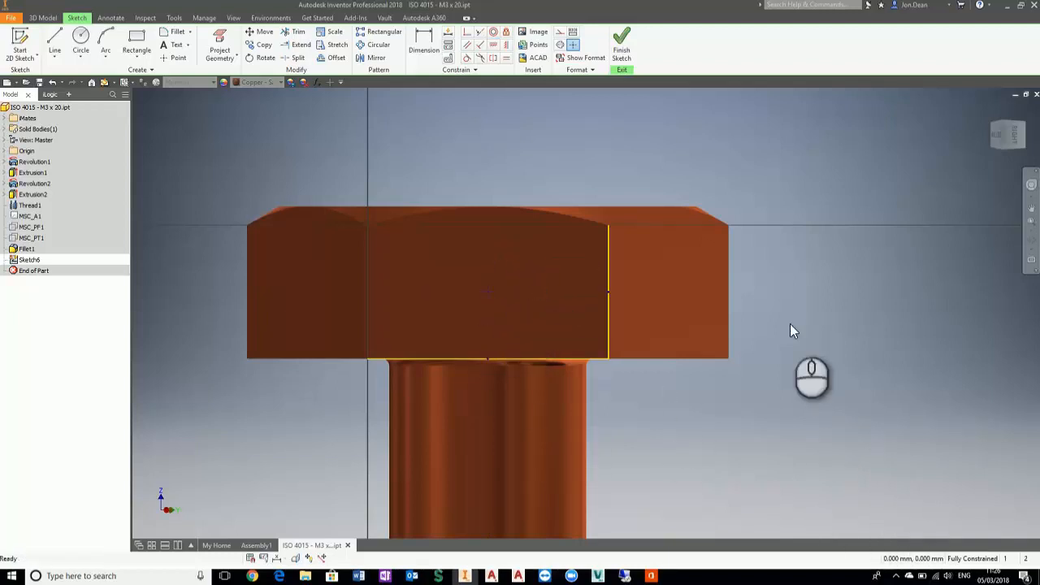
click(621, 46)
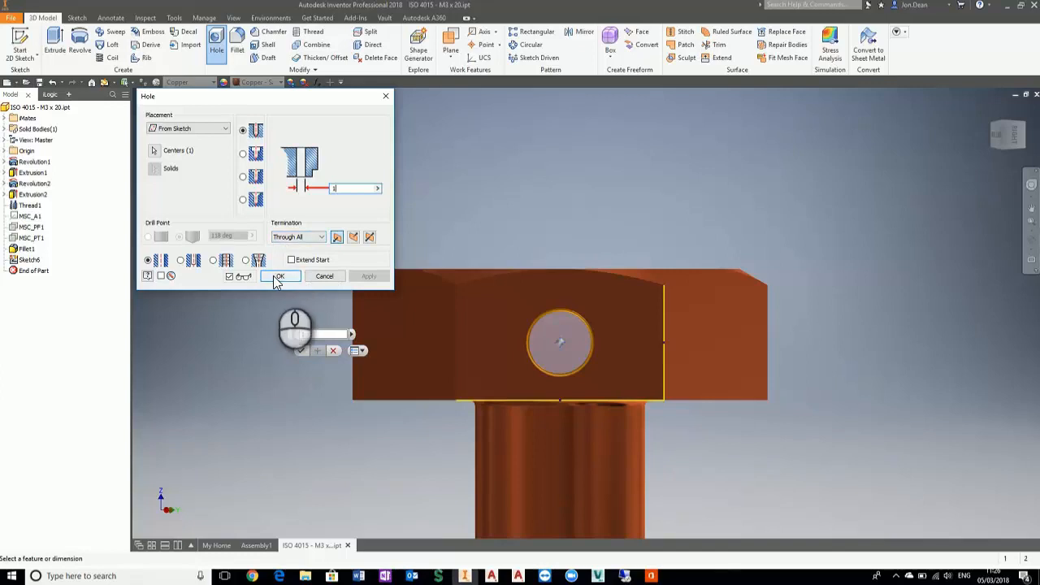
- Create a Through All hole at the sketched point across the bolt head
click(280, 276)
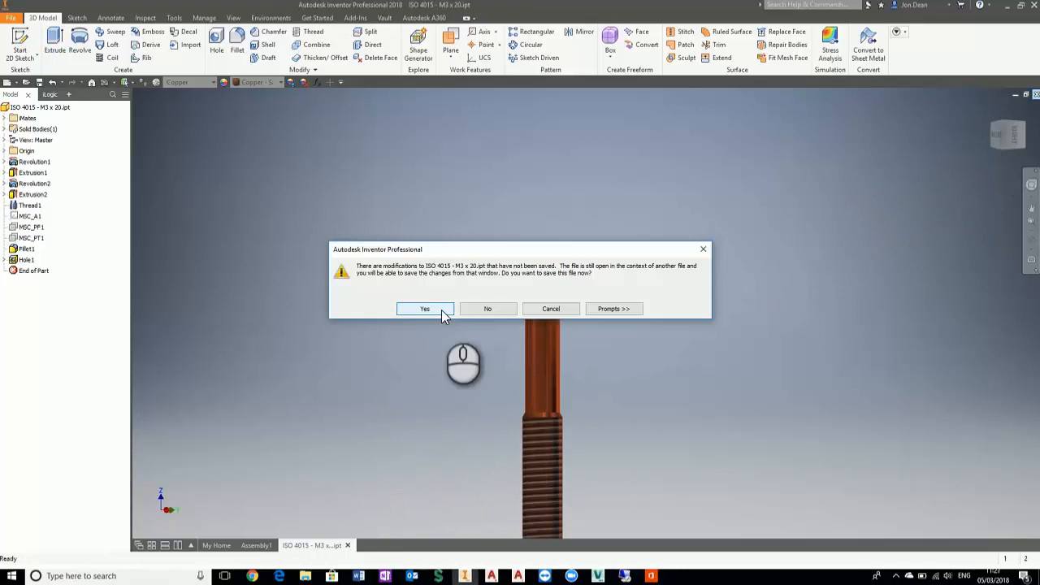
- Save the drilled bolt and Assembly1, close them, and start a new empty assembly
click(424, 308)
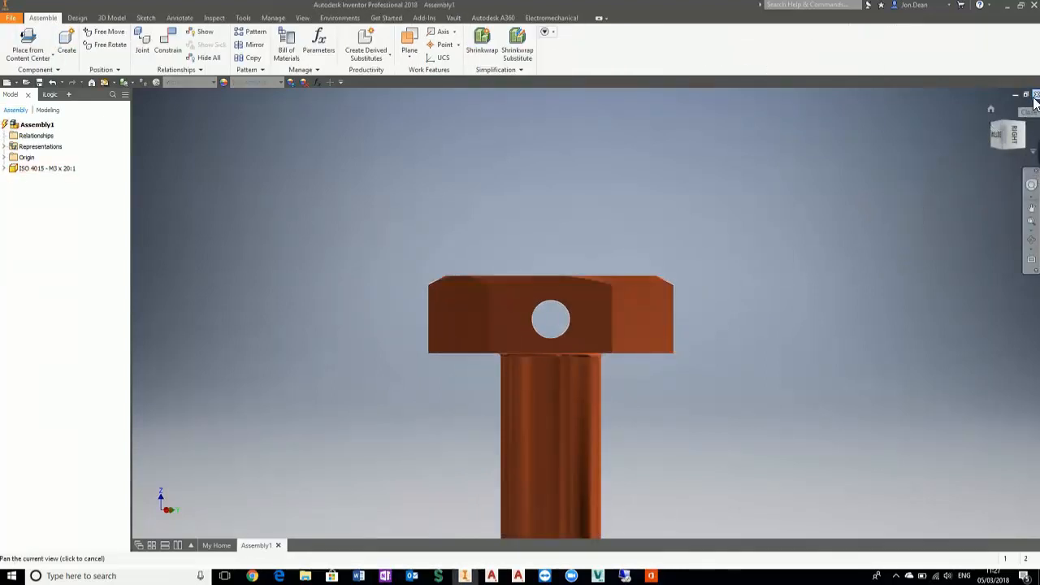
click(1035, 95)
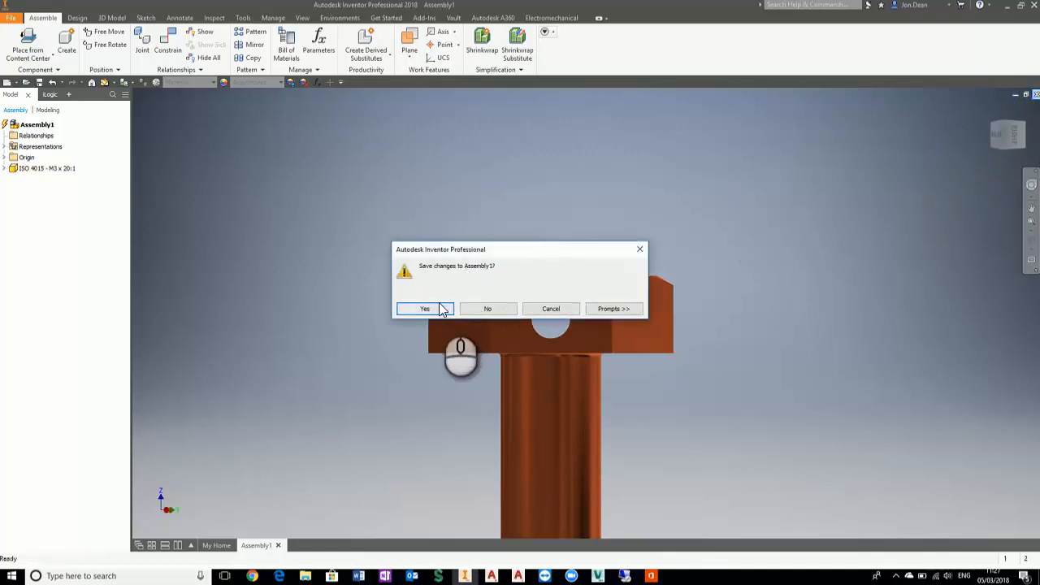
click(424, 309)
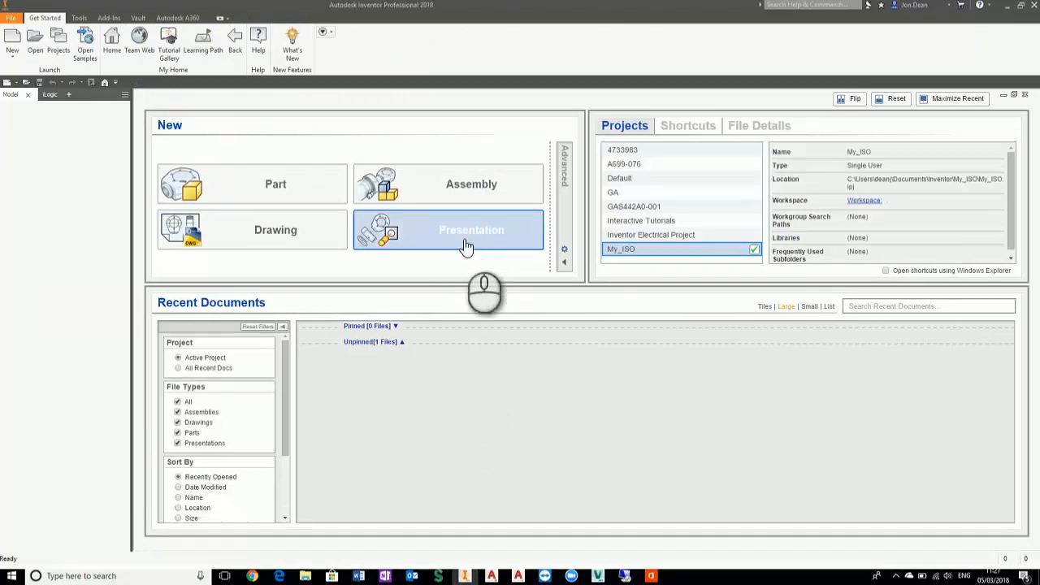
click(448, 183)
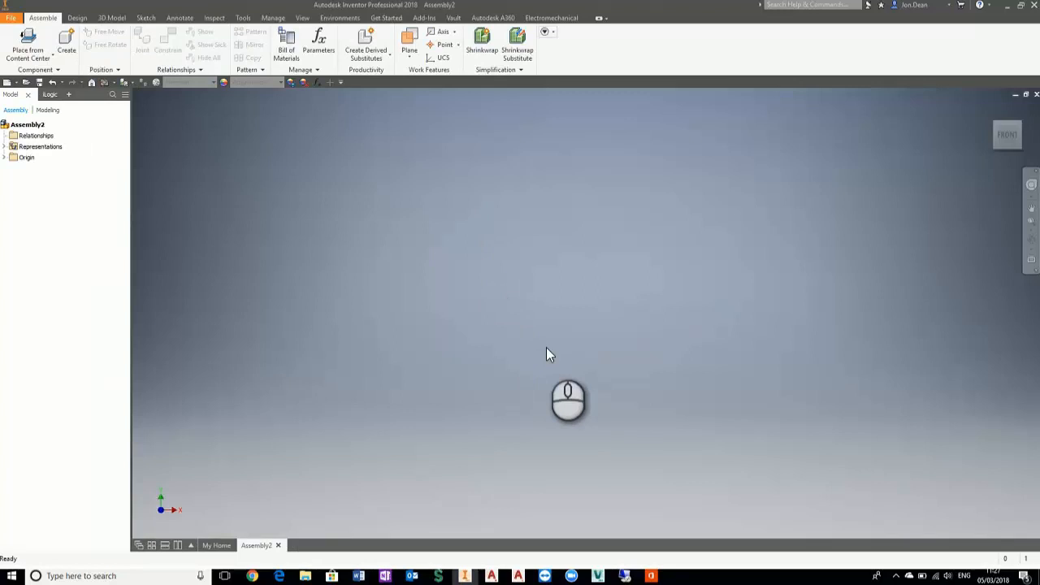
mouse_move(78, 133)
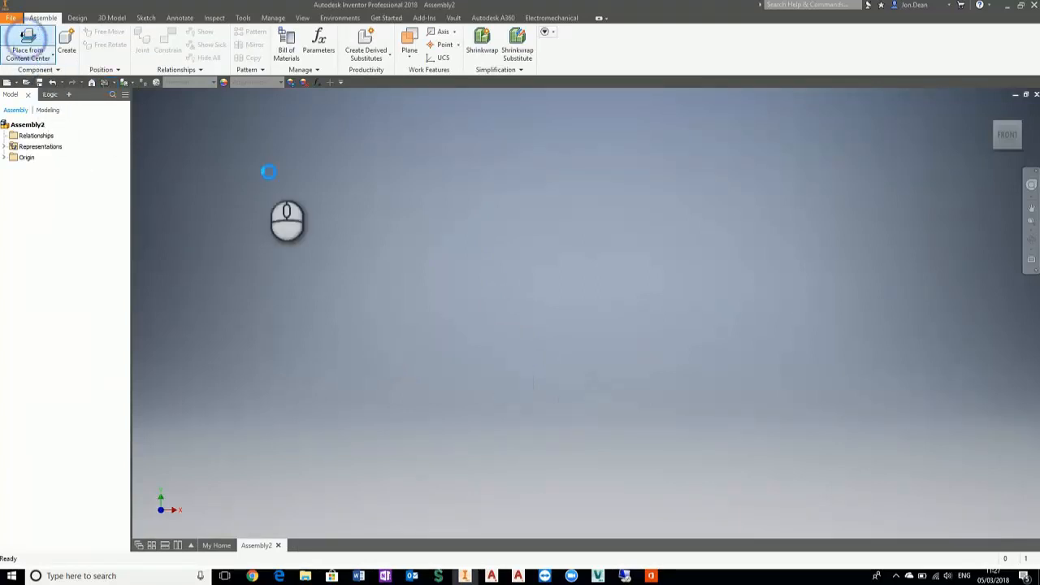
- Bring up Place from Content Center and browse to the Hex Head bolt families
click(27, 42)
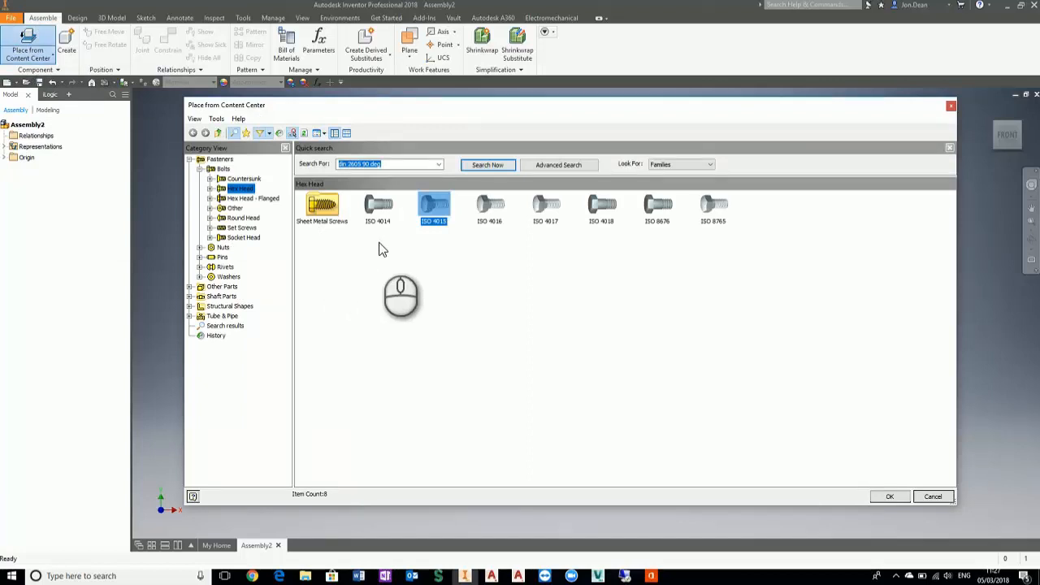
mouse_move(386, 250)
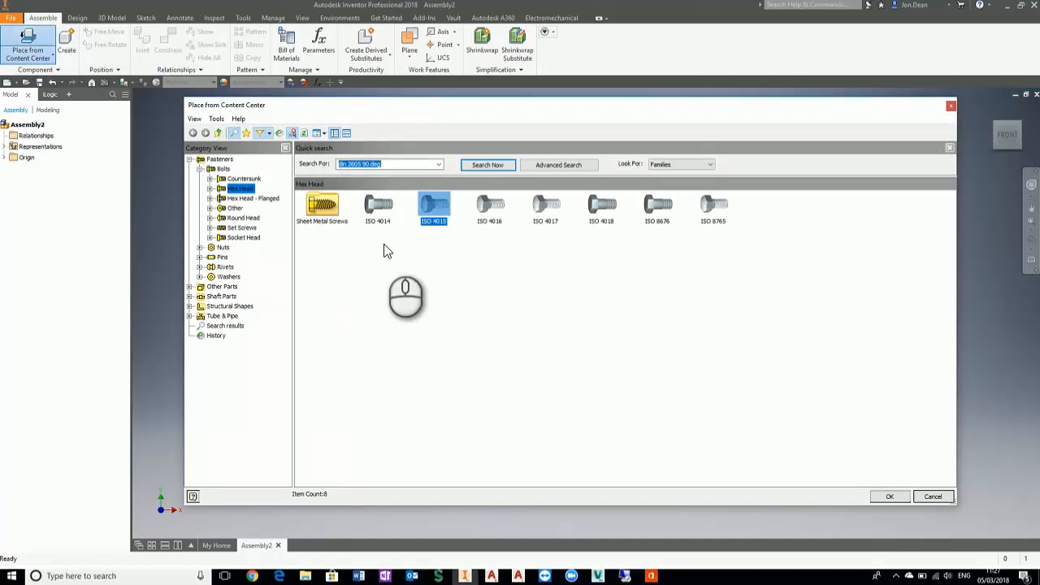
mouse_move(402, 250)
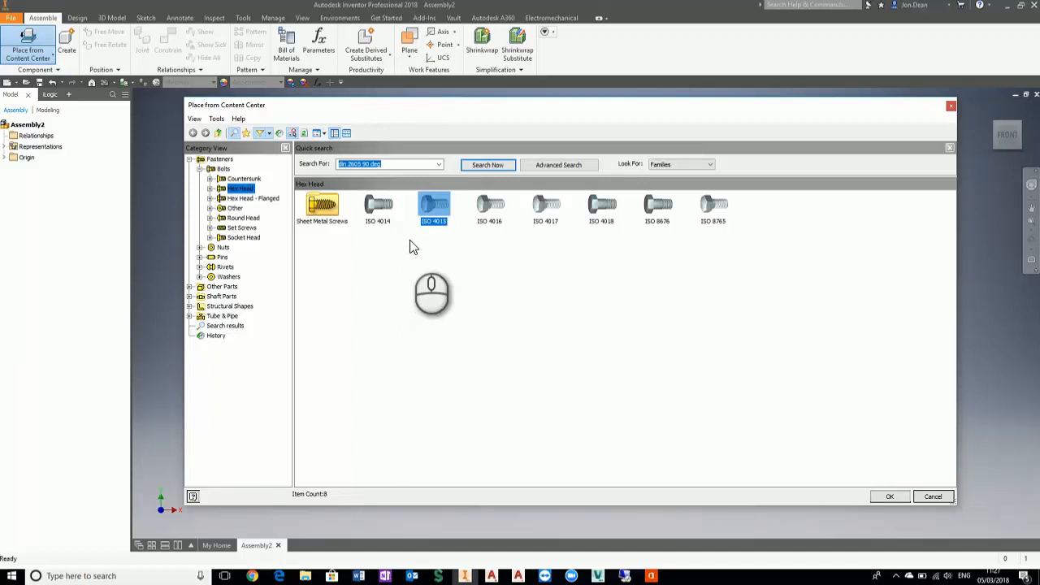
mouse_move(393, 258)
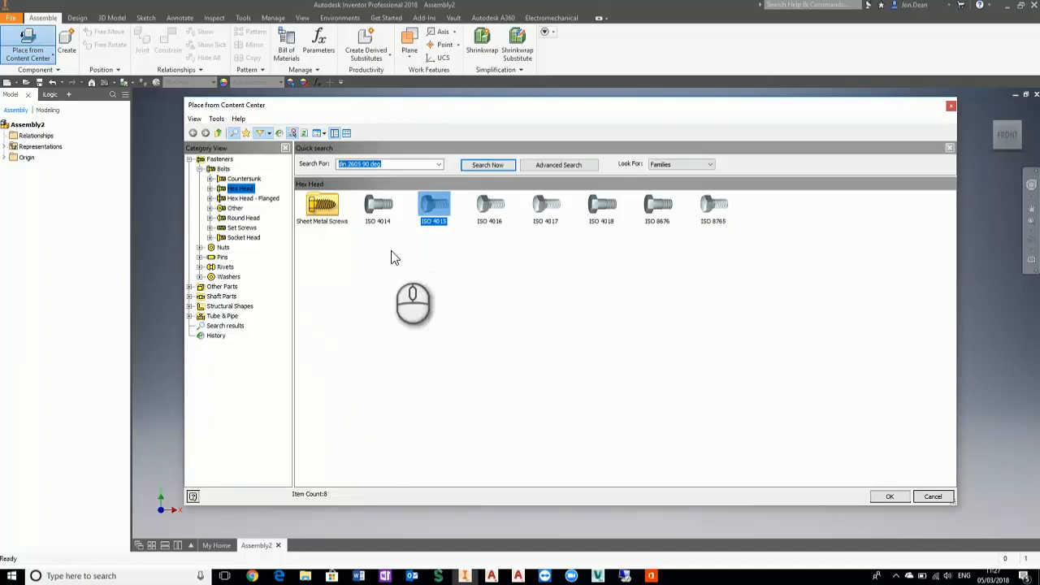
mouse_move(319, 328)
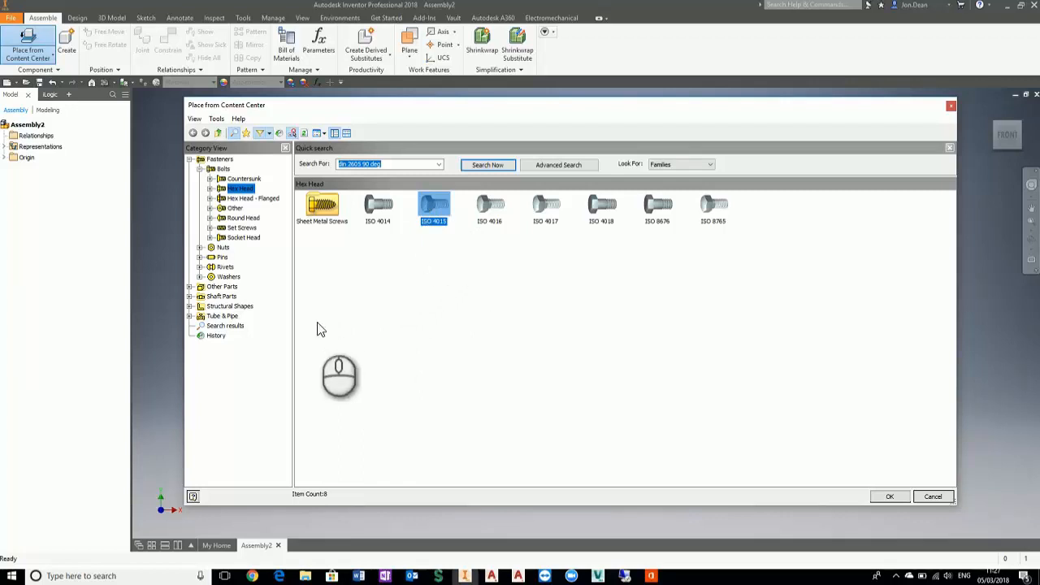
mouse_move(452, 198)
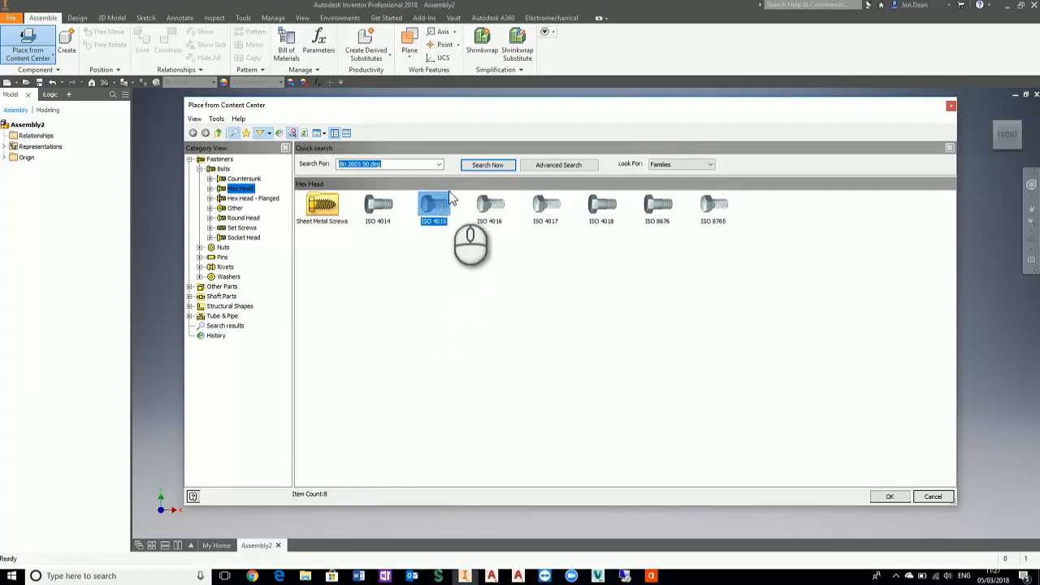
mouse_move(640, 220)
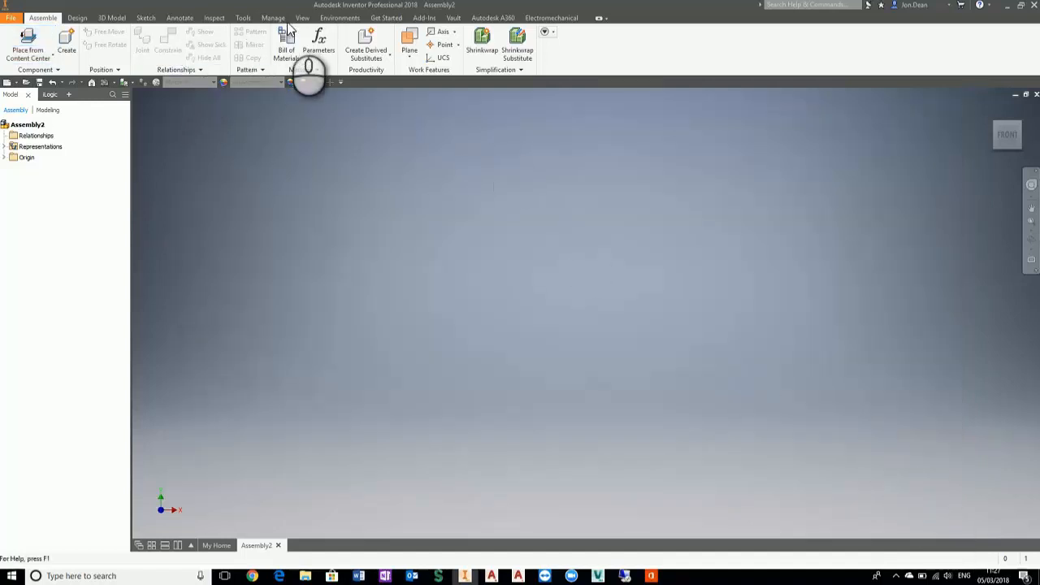
- In the Content Center Editor, select My_Custom's ISO 4015 family and show its actions
click(272, 16)
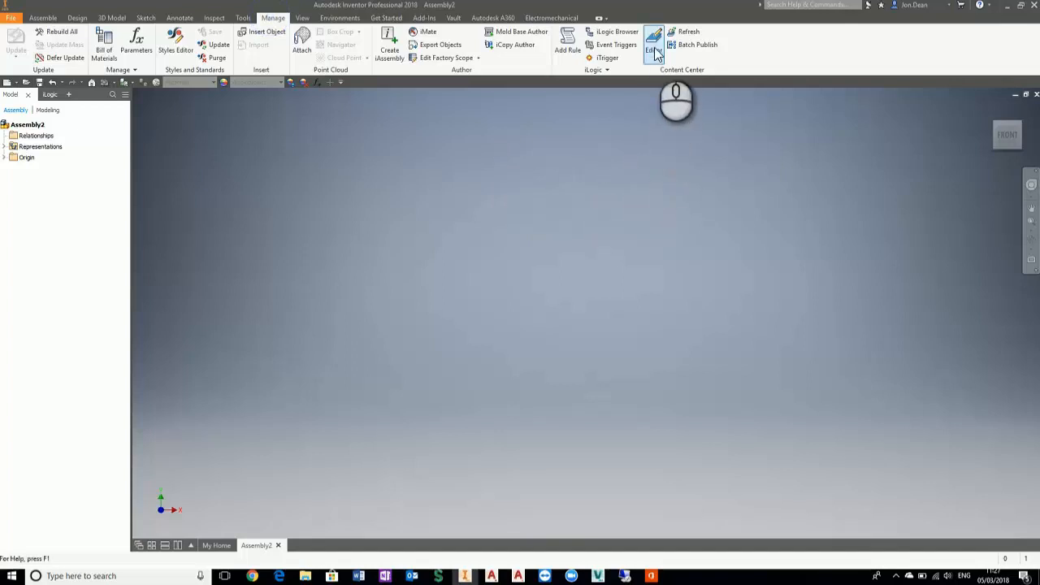
click(653, 39)
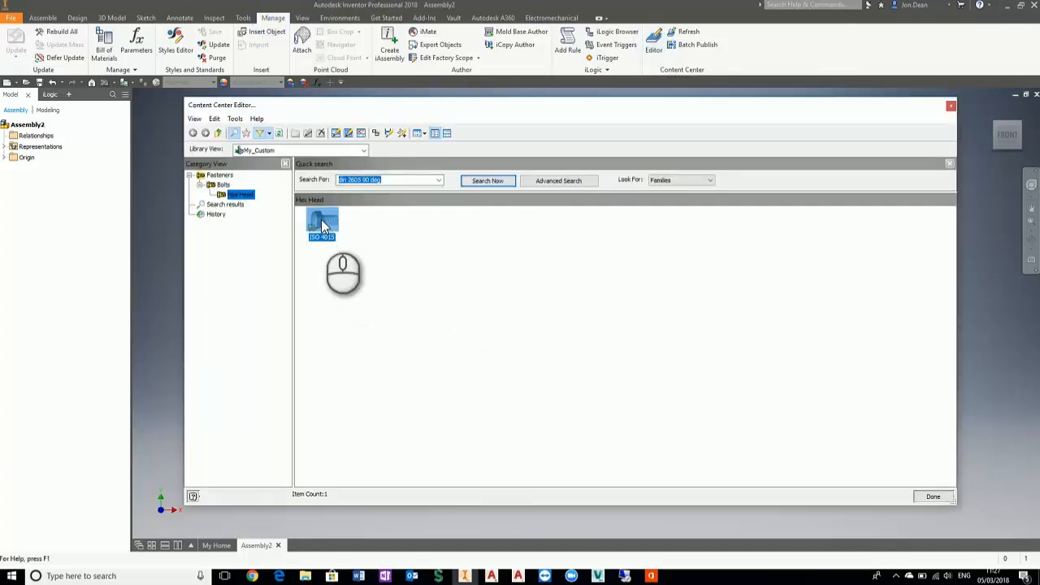
click(322, 221)
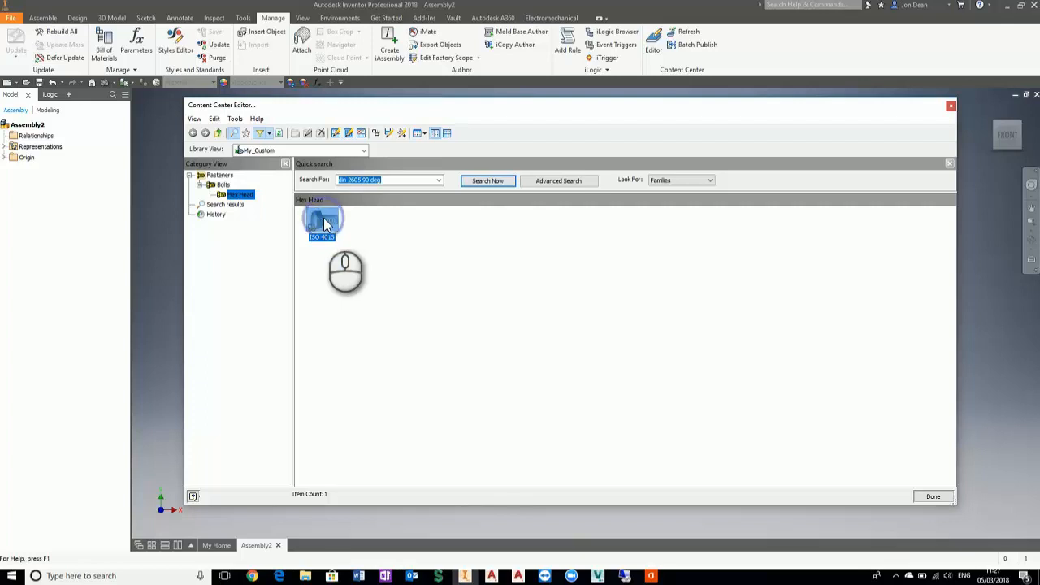
right_click(321, 219)
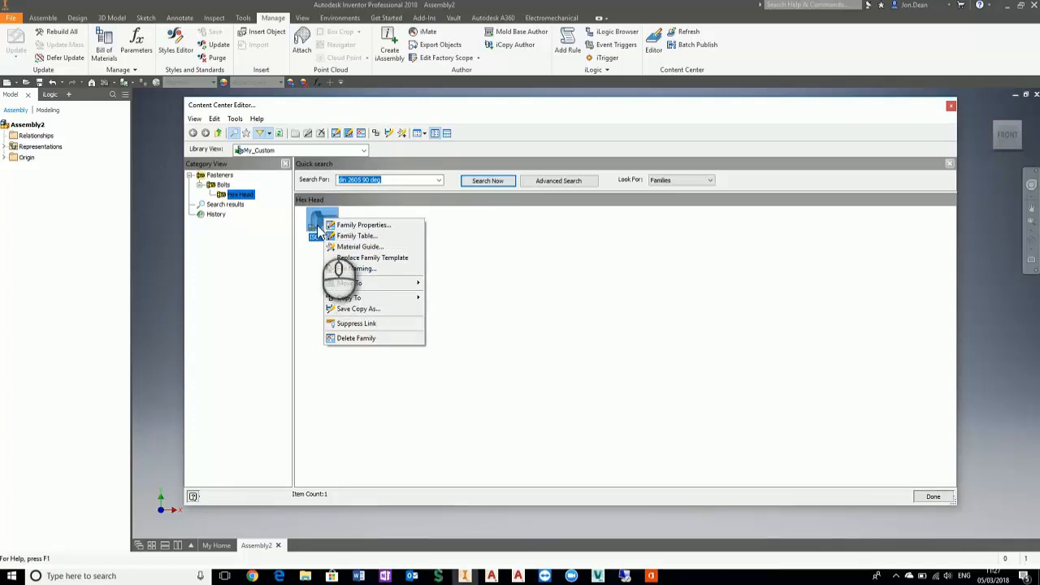
mouse_move(359, 247)
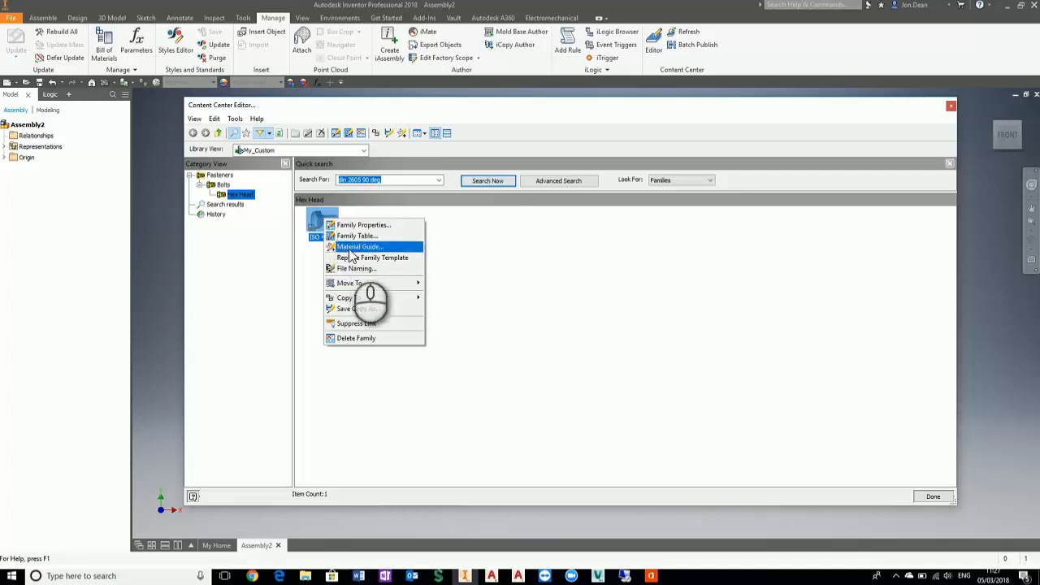
mouse_move(351, 260)
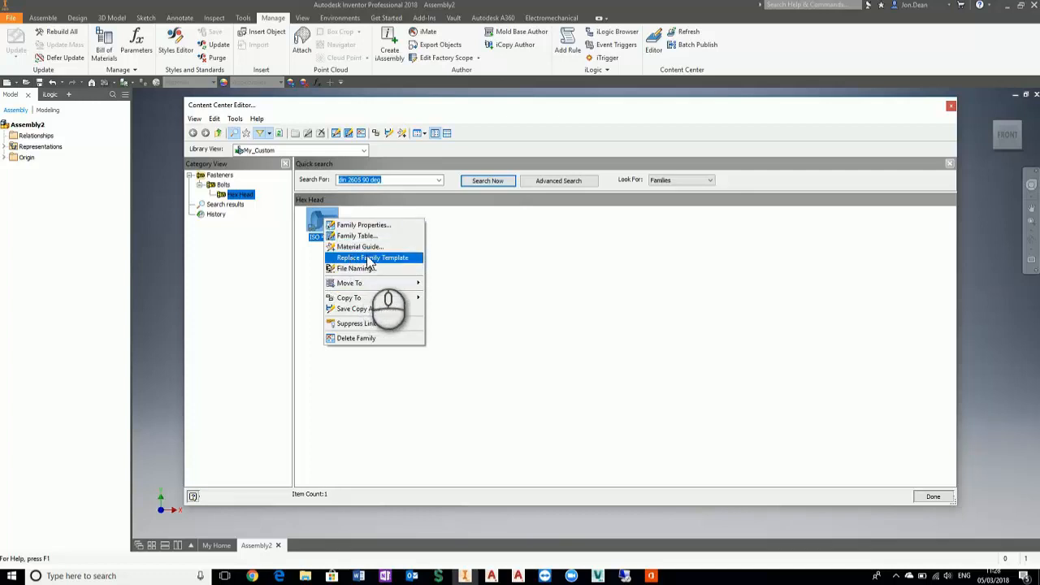
- Replace the ISO 4015 family template with ISO 4015 - M3 x 20.ipt, confirm the publish, and close the editor
click(372, 256)
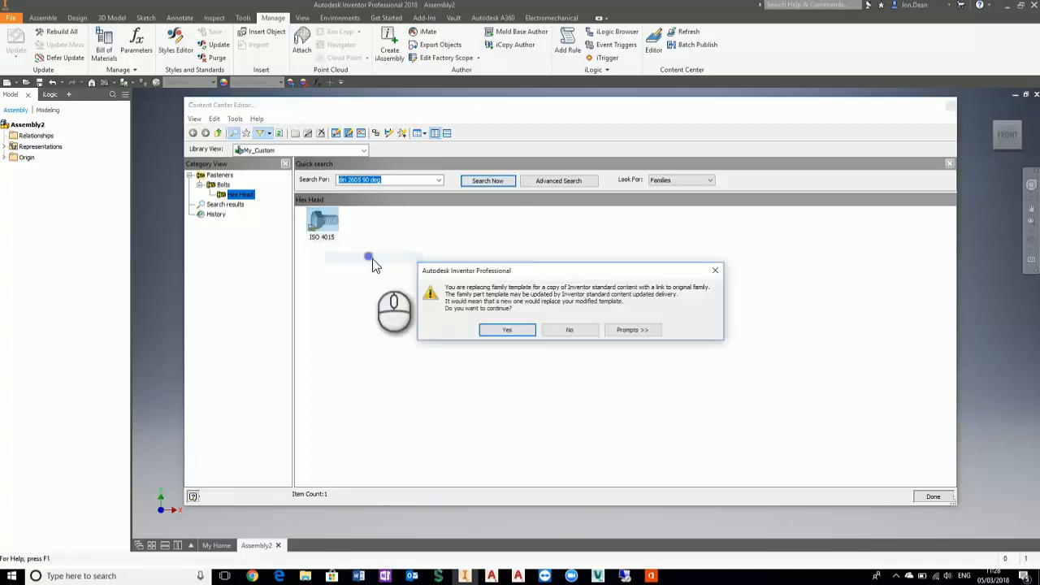
click(507, 328)
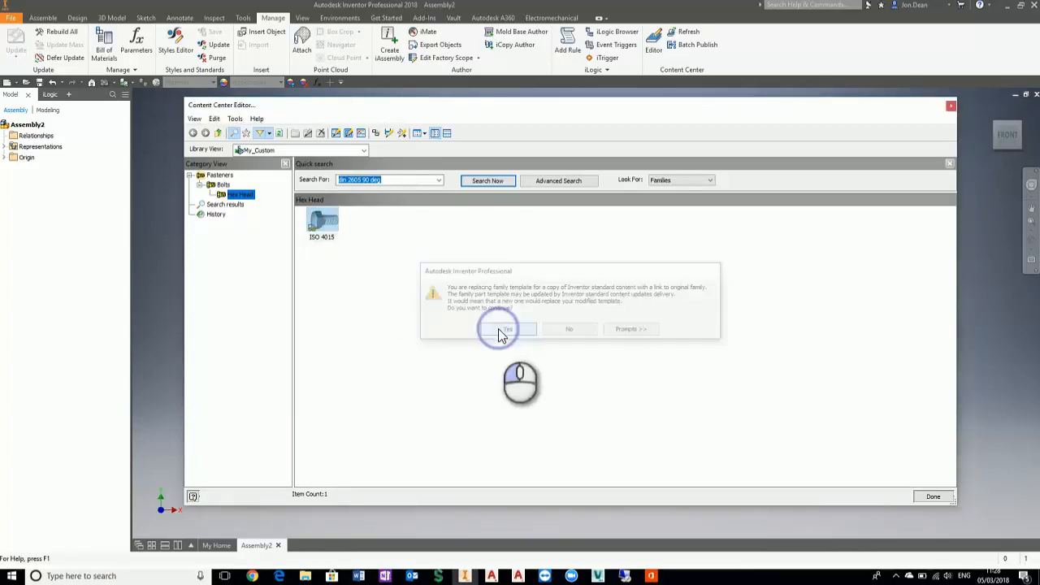
click(506, 329)
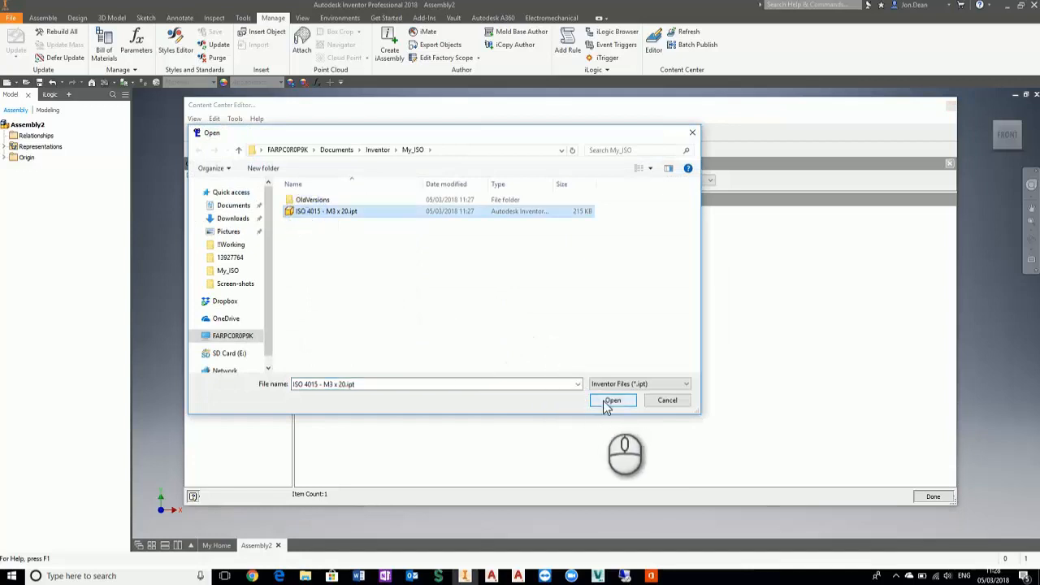
click(613, 400)
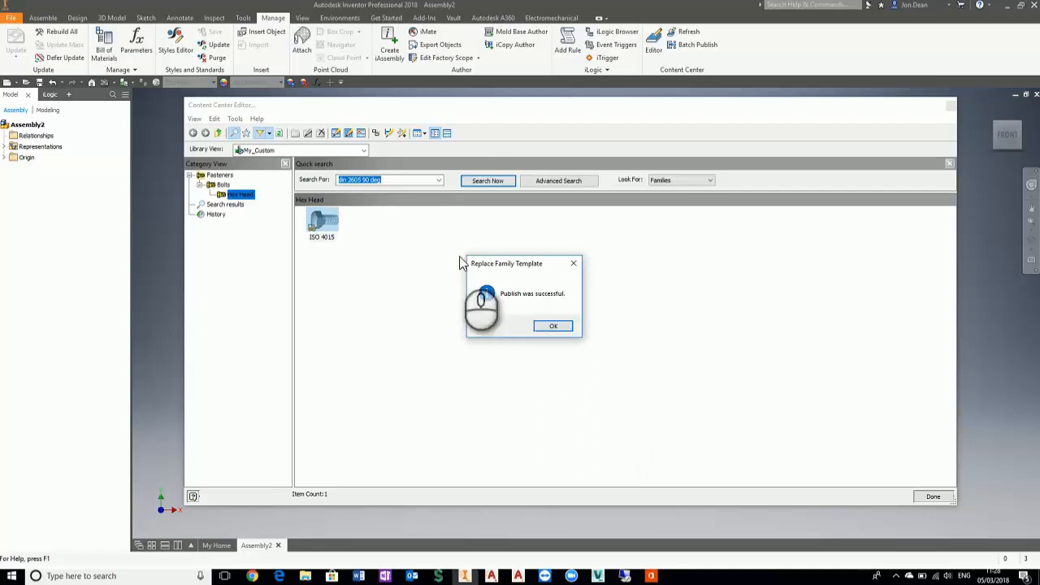
click(552, 325)
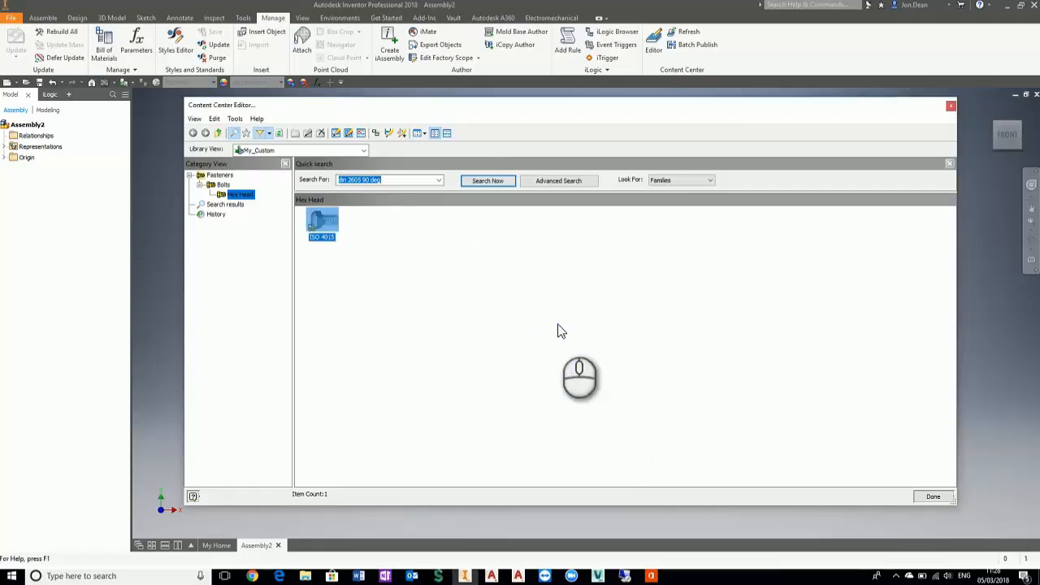
mouse_move(338, 494)
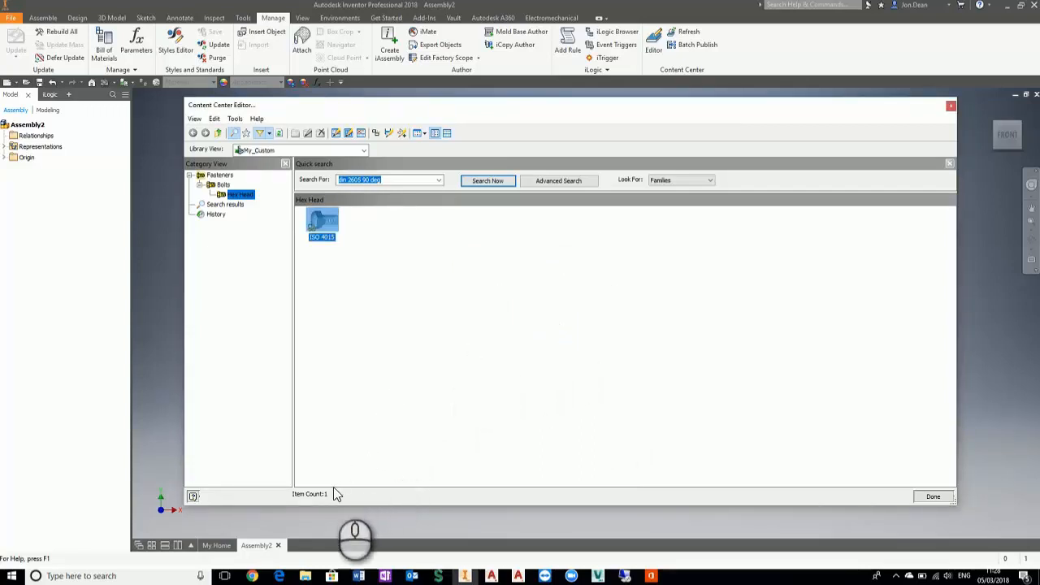
mouse_move(328, 253)
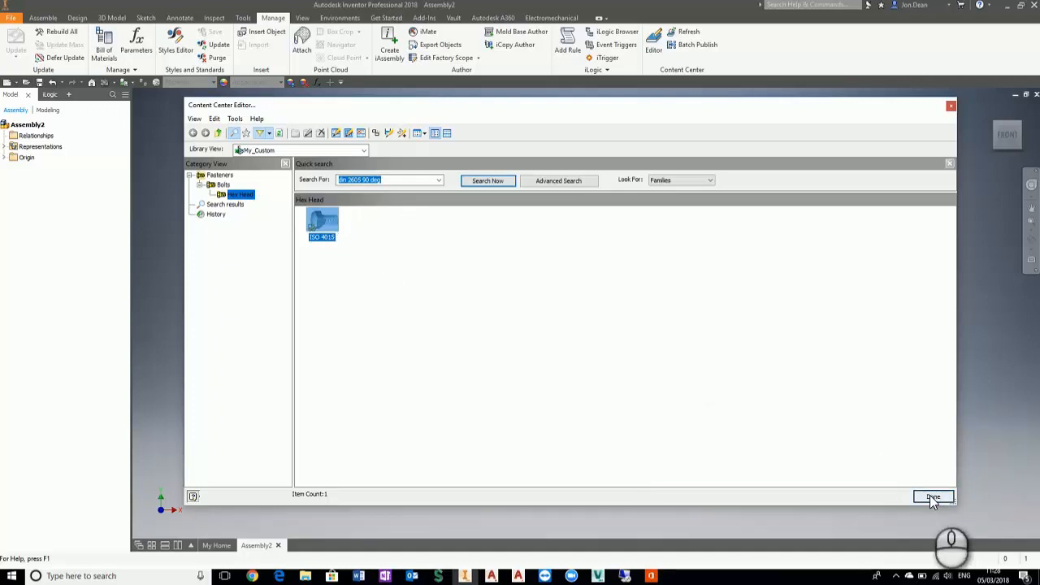
click(932, 497)
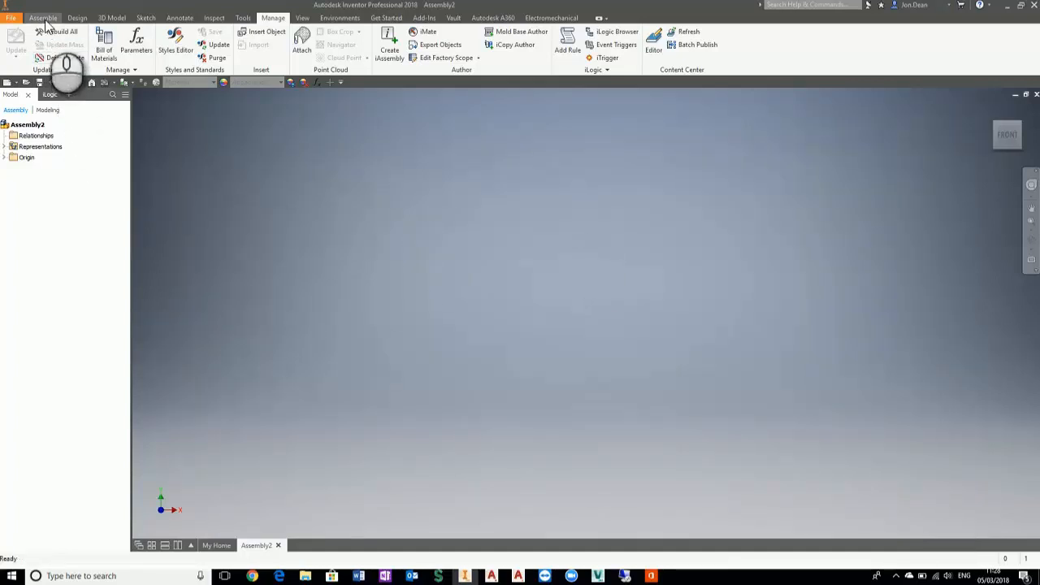
- Place a copper ISO 4015 M3 x 20 bolt from the custom library into Assembly2
click(42, 16)
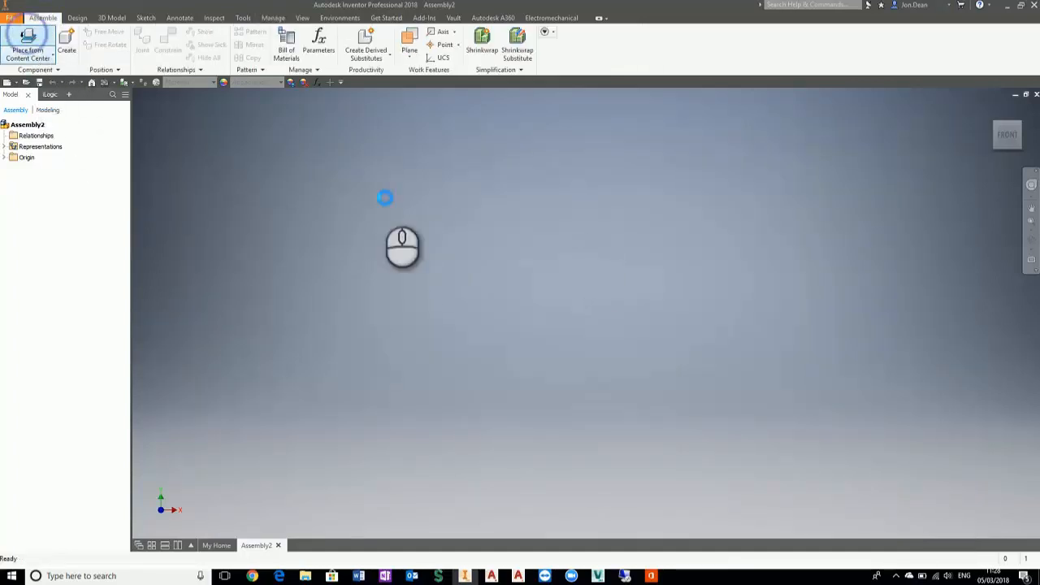
click(27, 49)
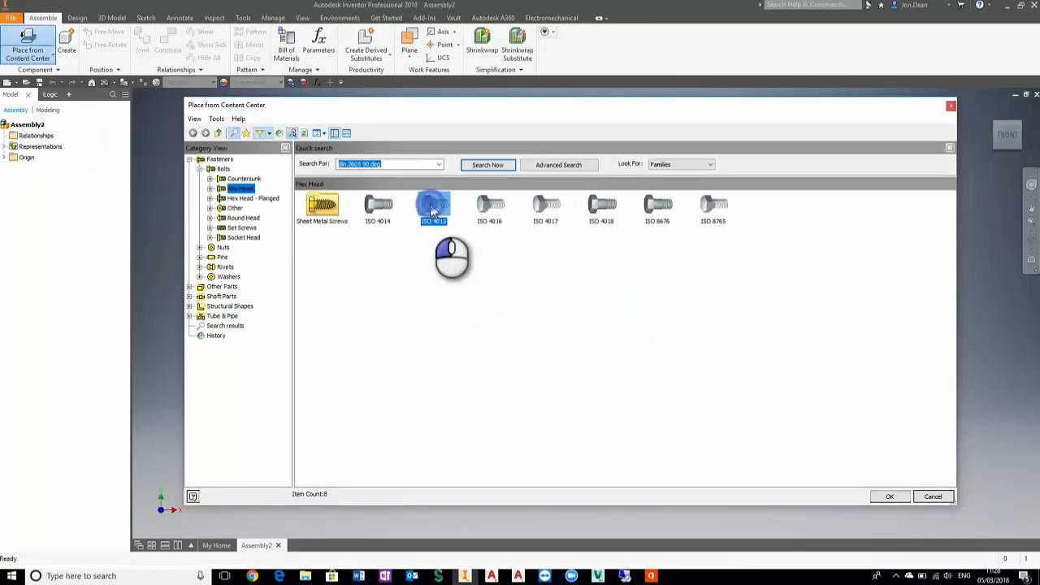
double_click(432, 207)
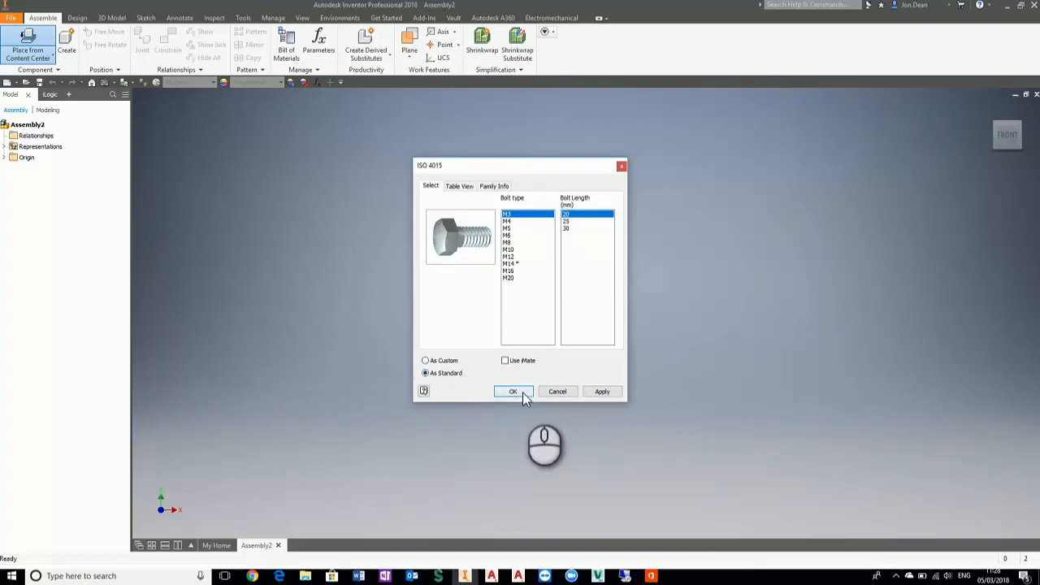
click(512, 390)
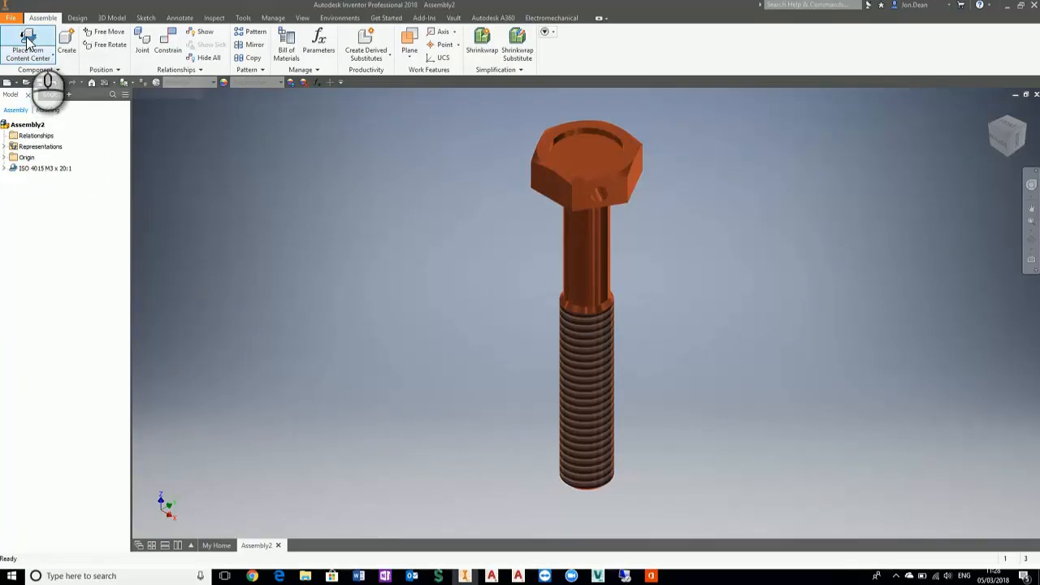
- Place a second ISO 4015 bolt with a larger size and length beside the first
click(28, 36)
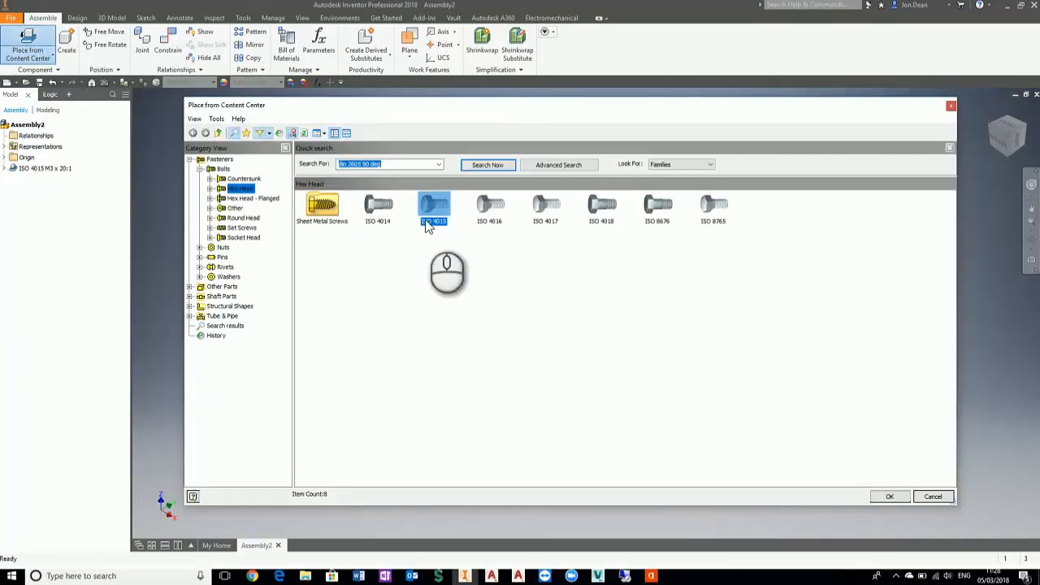
click(890, 498)
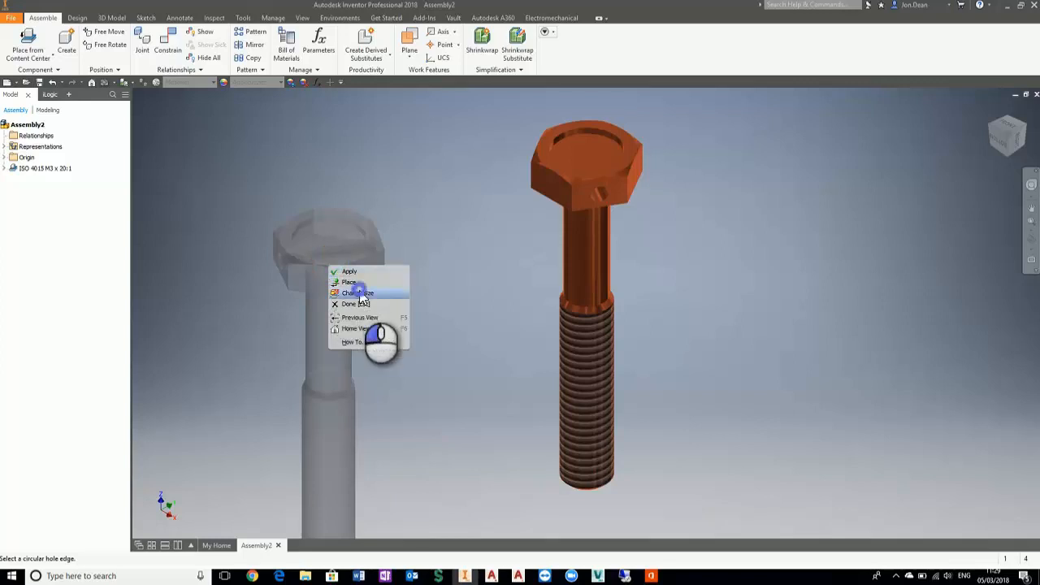
click(358, 293)
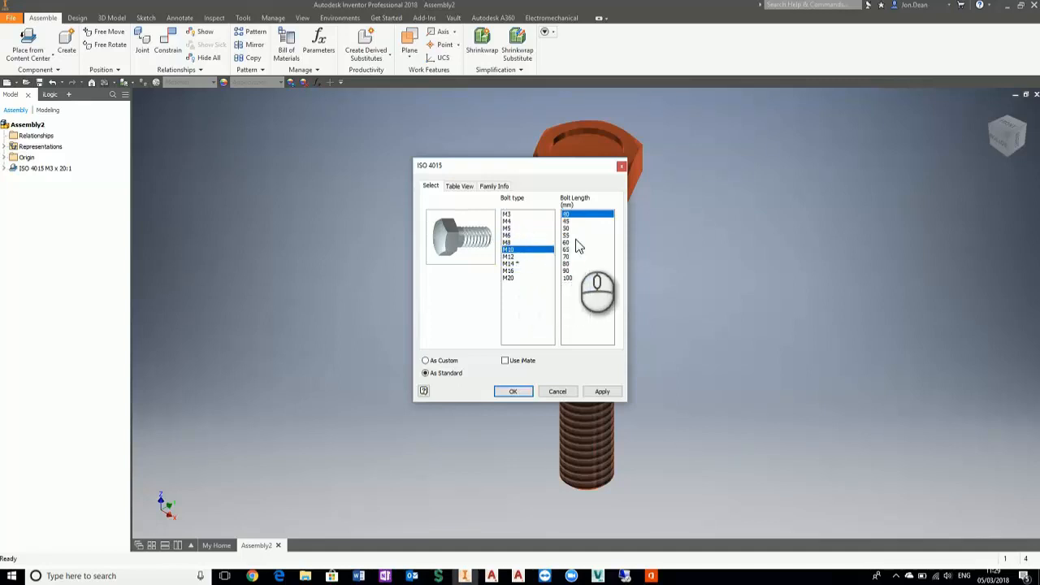
click(565, 243)
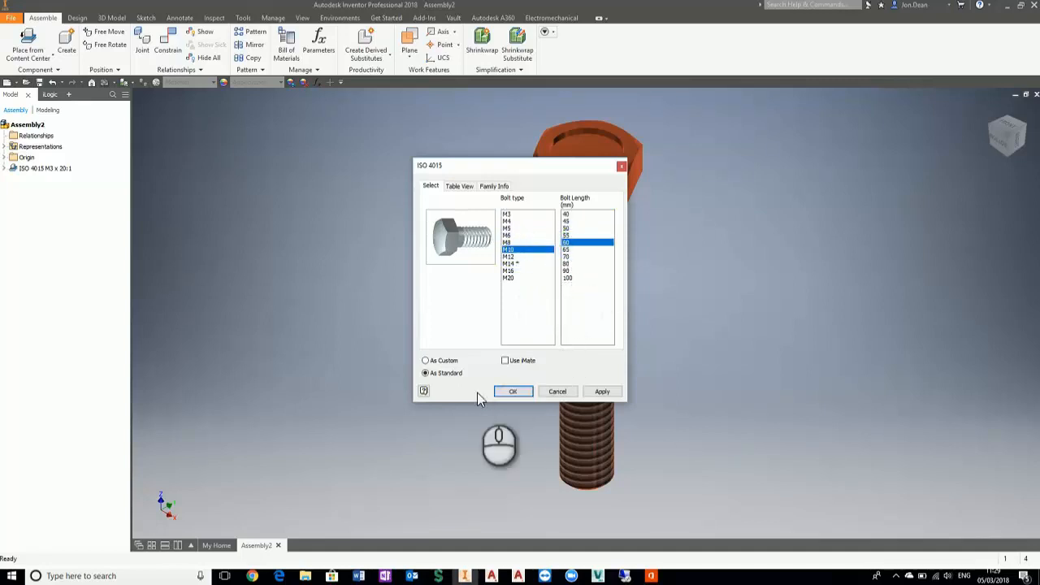
click(513, 390)
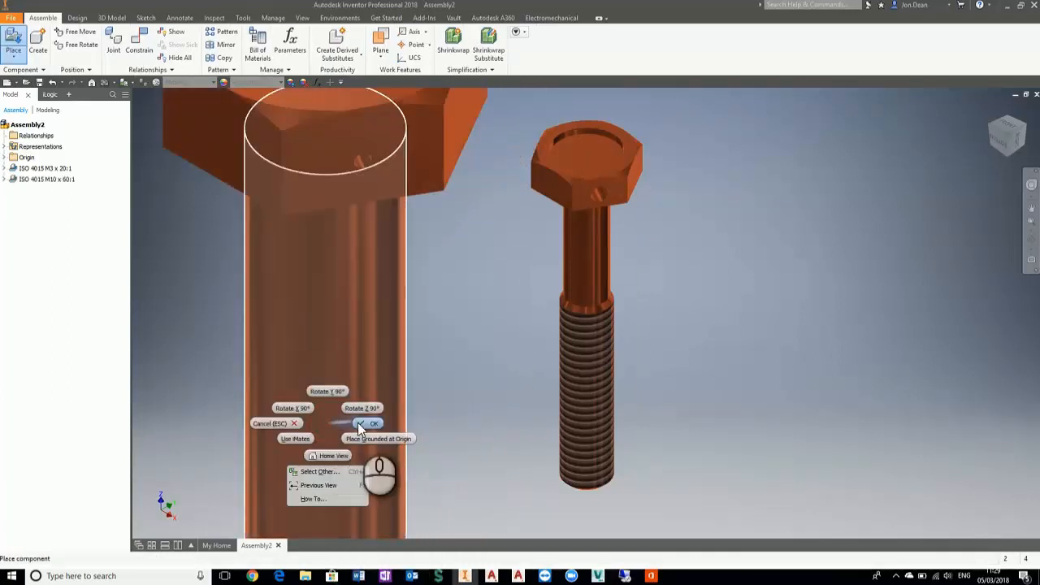
click(370, 422)
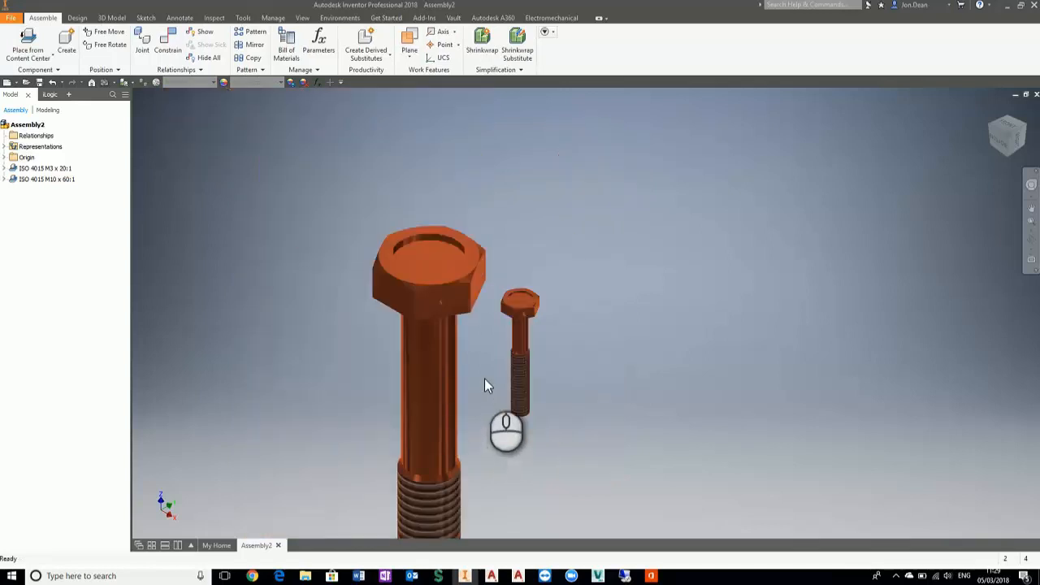